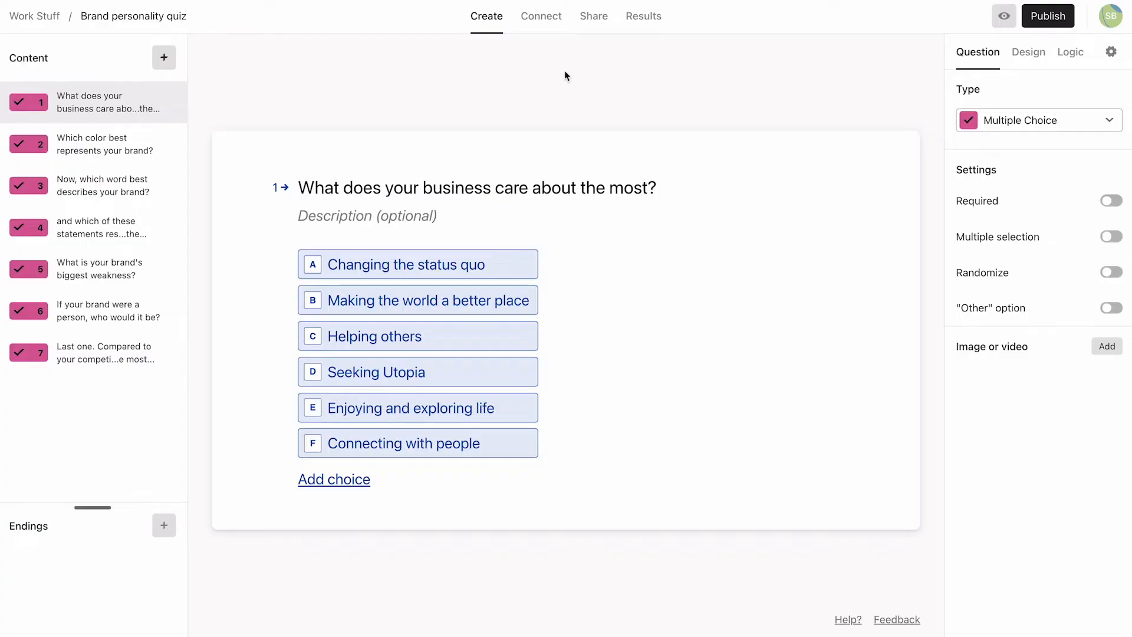
pyautogui.moveTo(164, 57)
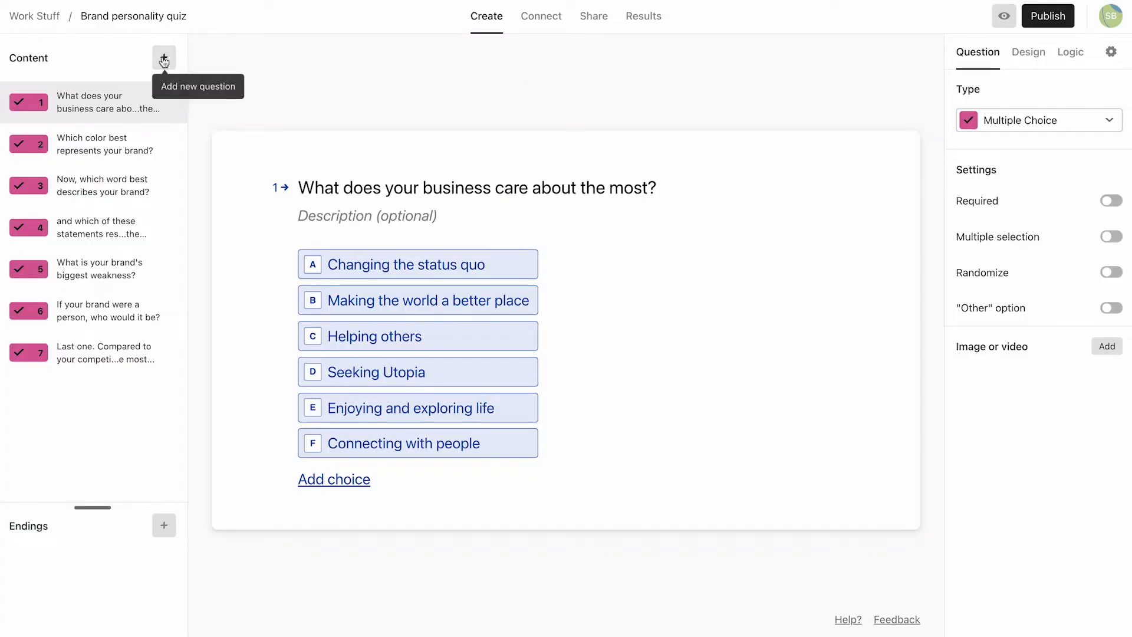
# Add required email question 8: 'Drop us your email to get the results.'
pyautogui.click(164, 57)
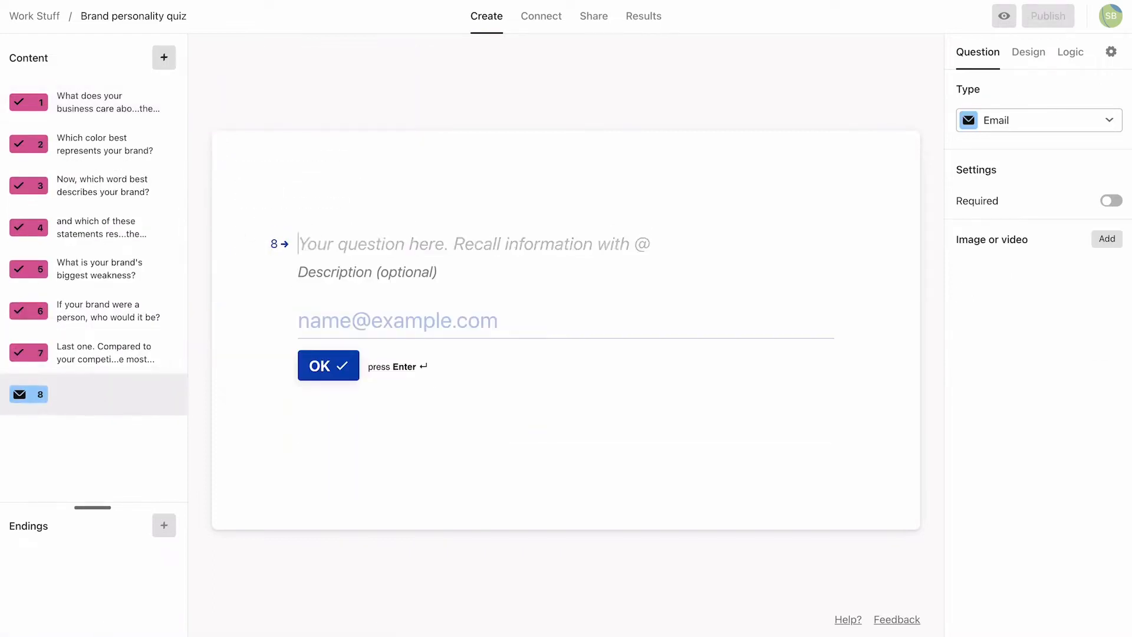
pyautogui.write('Drop us your email to')
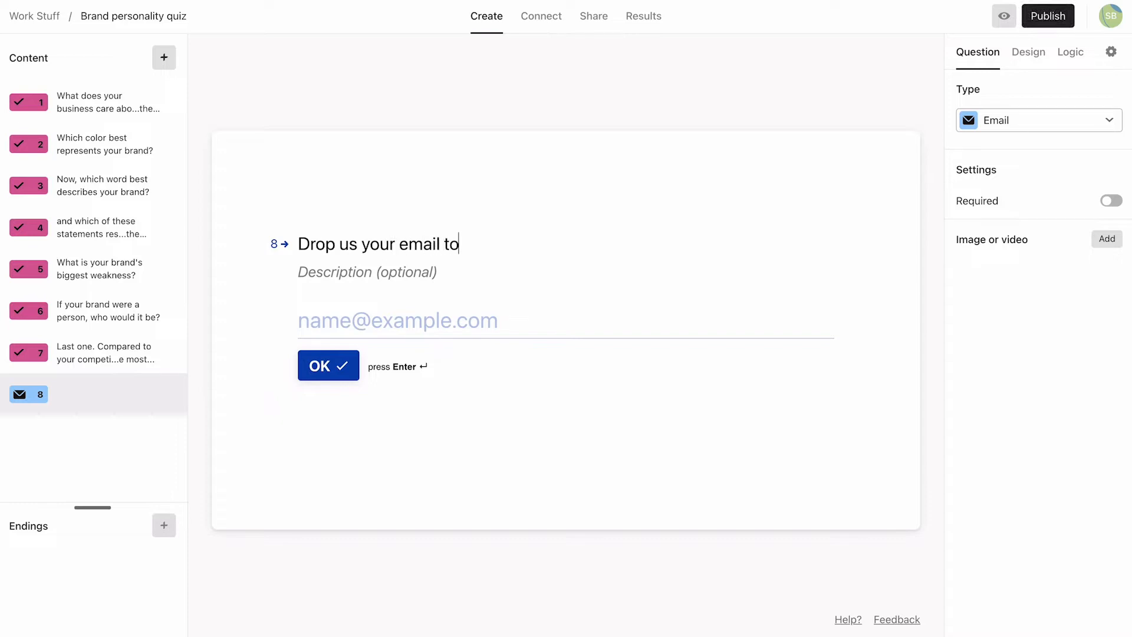
pyautogui.write('get the results.')
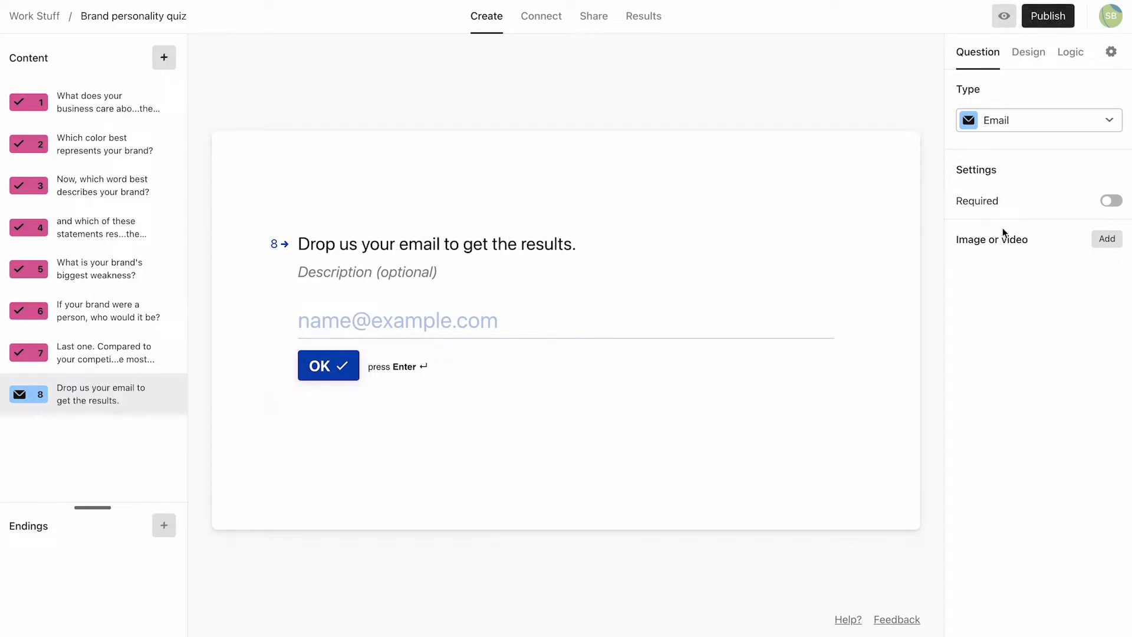
pyautogui.click(1111, 200)
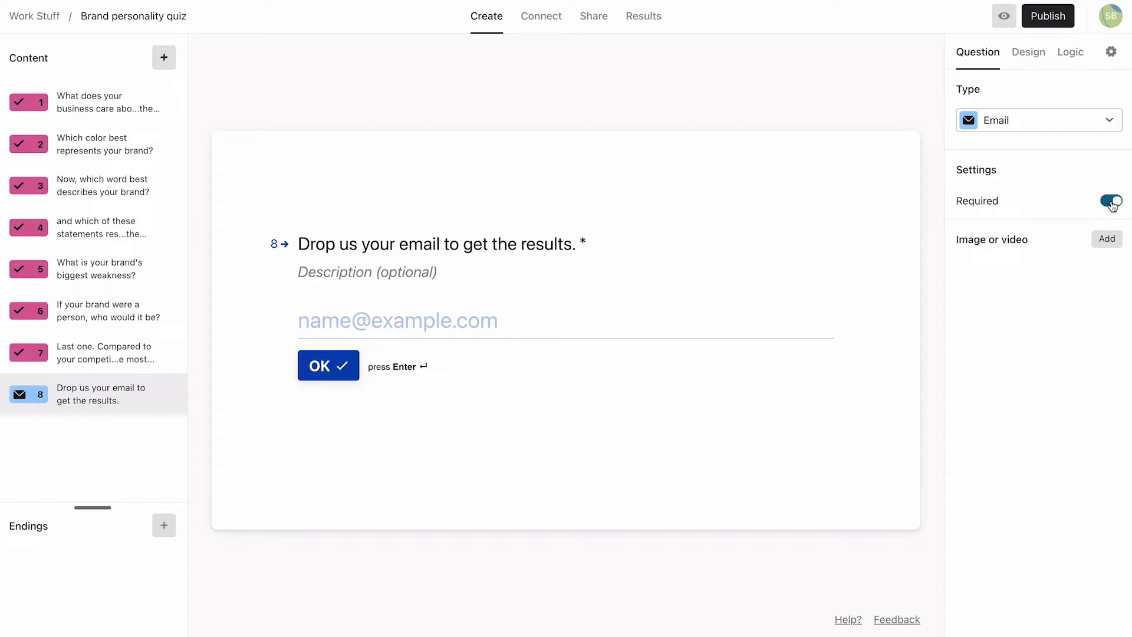
pyautogui.click(1111, 200)
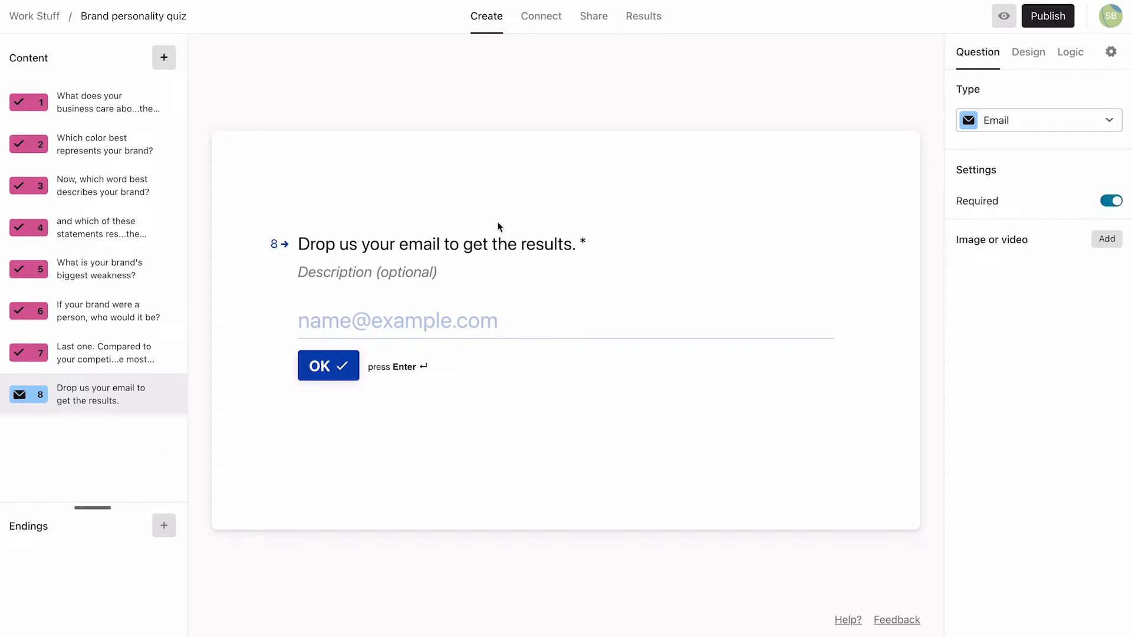
pyautogui.moveTo(164, 58)
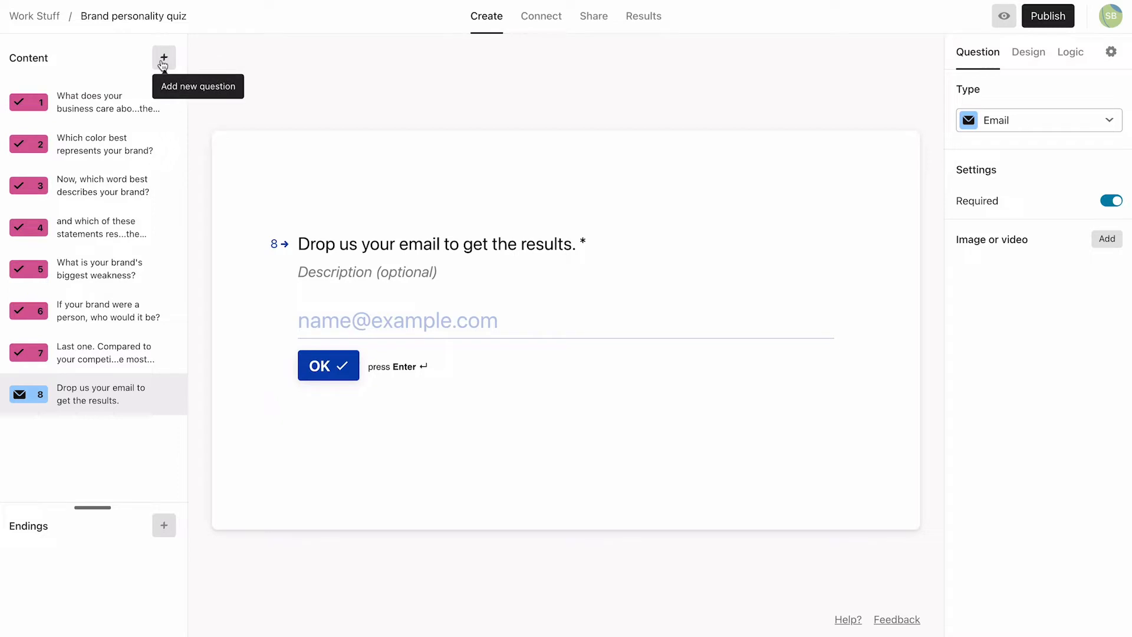
# Add required Legal question 9 asking consent to join the mailing list for news and updates
pyautogui.click(163, 57)
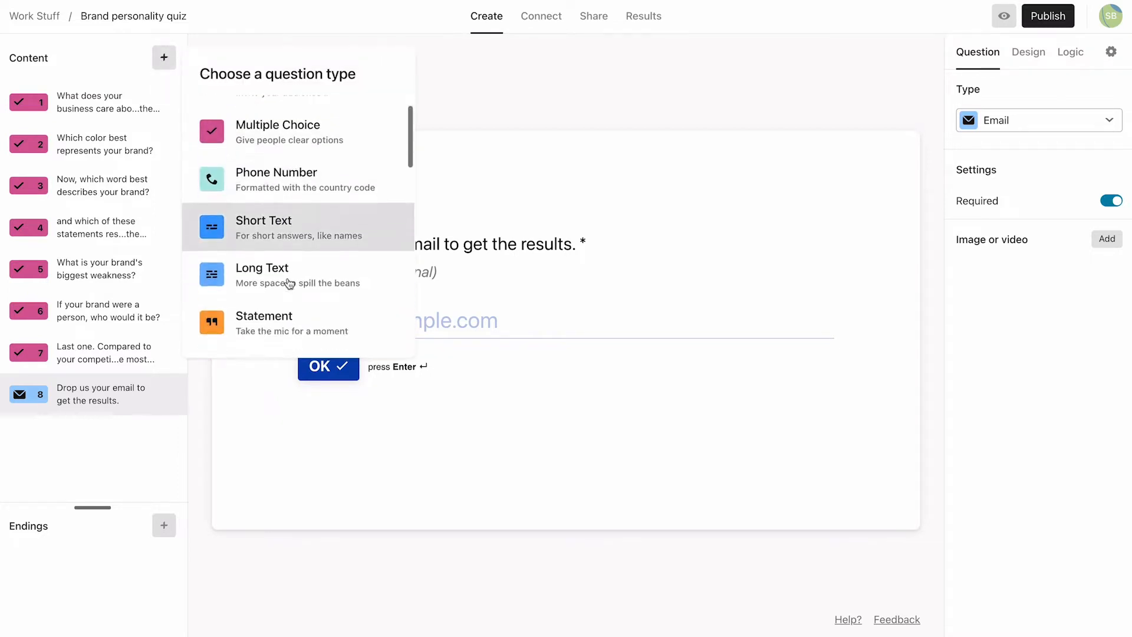
pyautogui.scroll(-3)
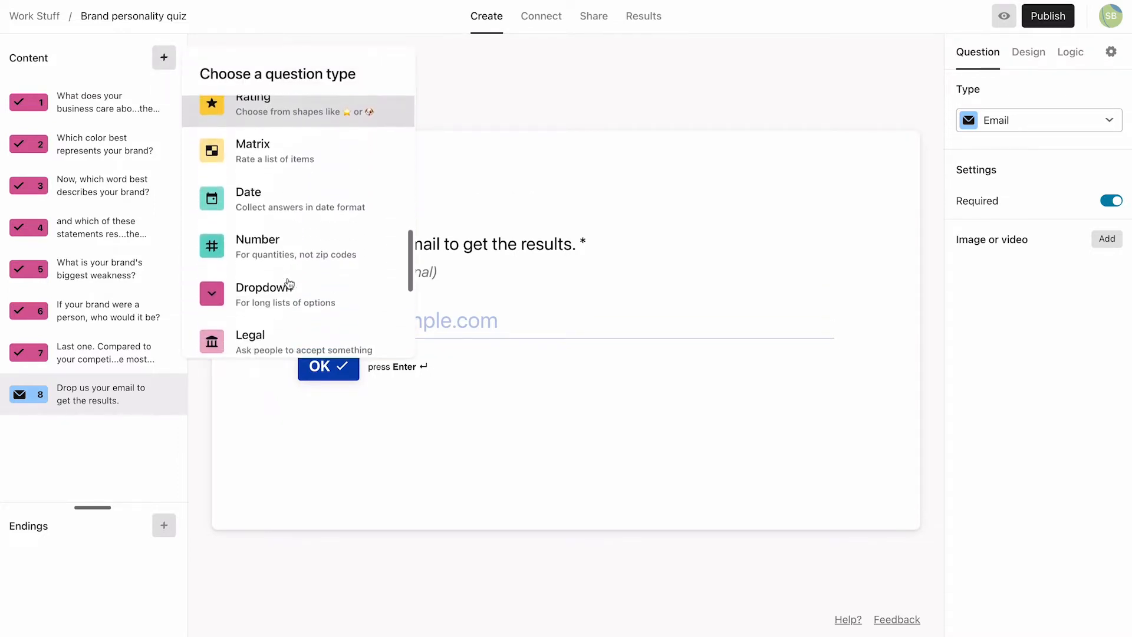
pyautogui.scroll(-3)
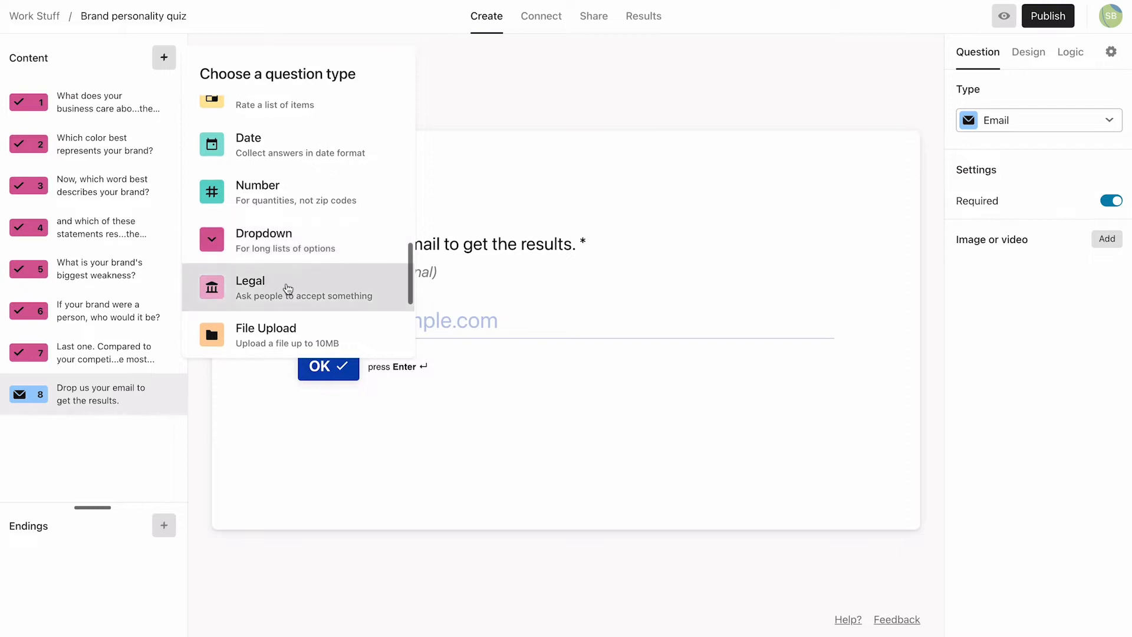
pyautogui.click(250, 288)
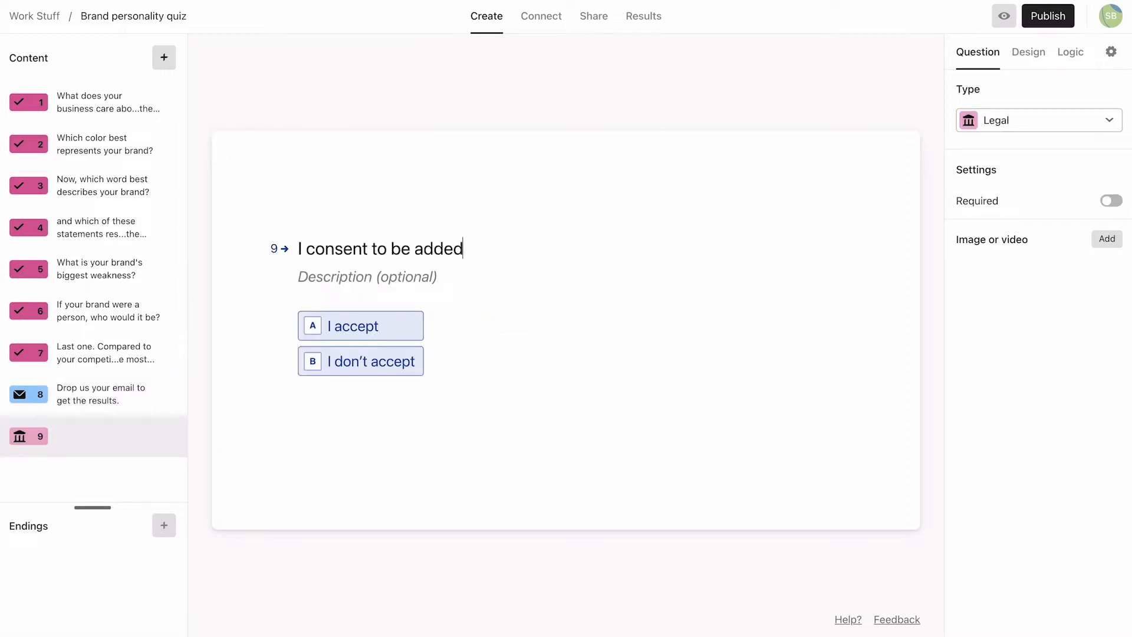
pyautogui.write('to the mailing list to recei')
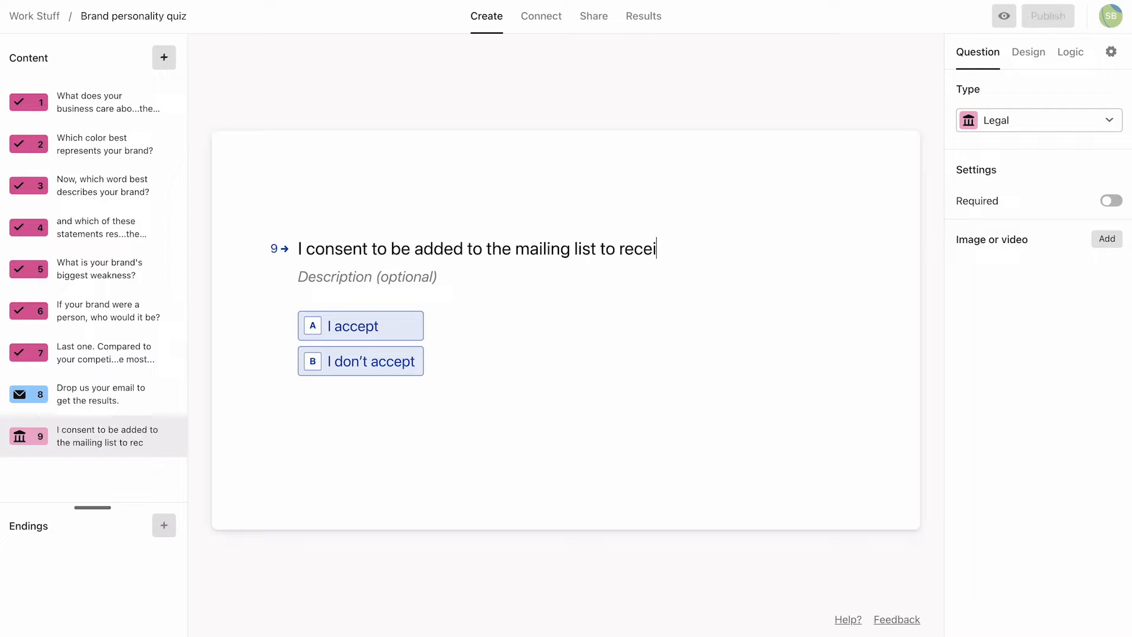
pyautogui.write('ve news and updates.')
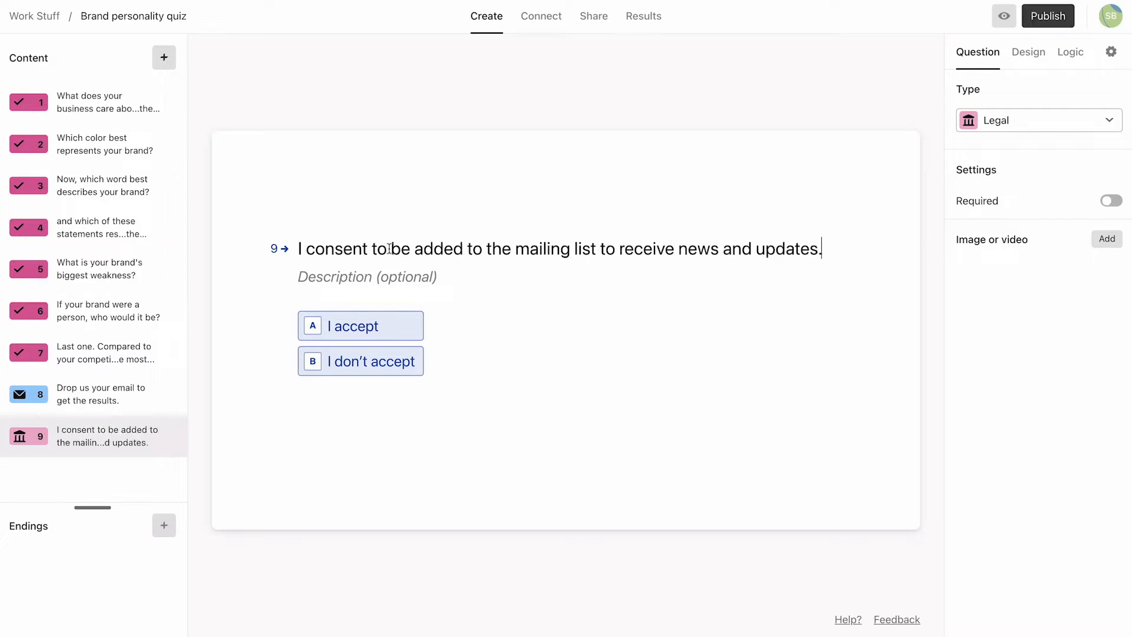
pyautogui.click(1110, 201)
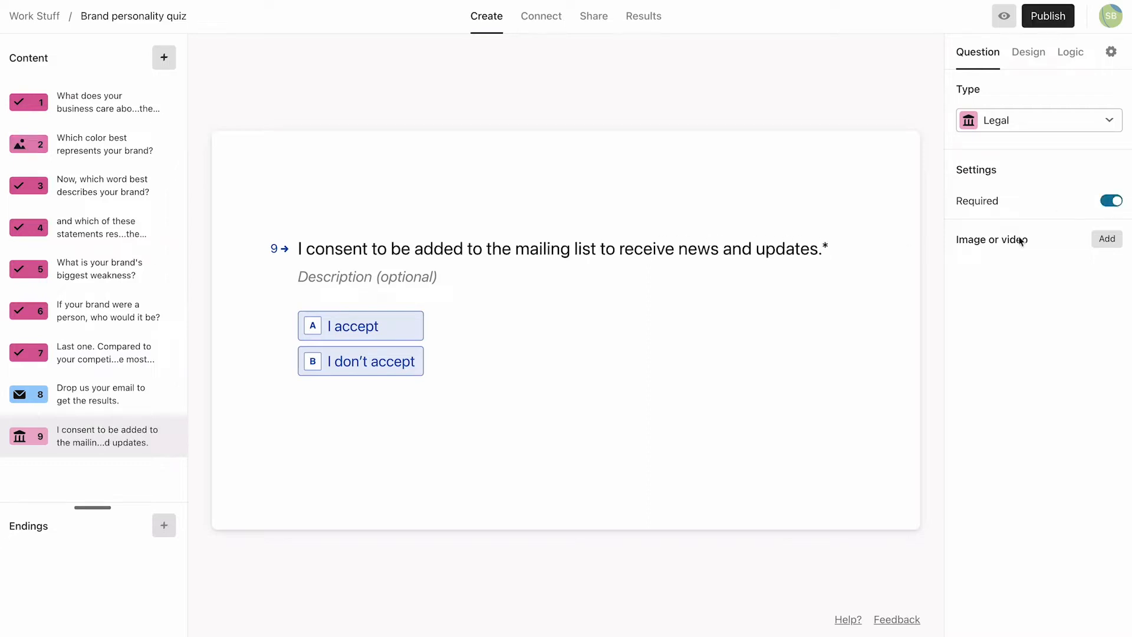
pyautogui.click(100, 269)
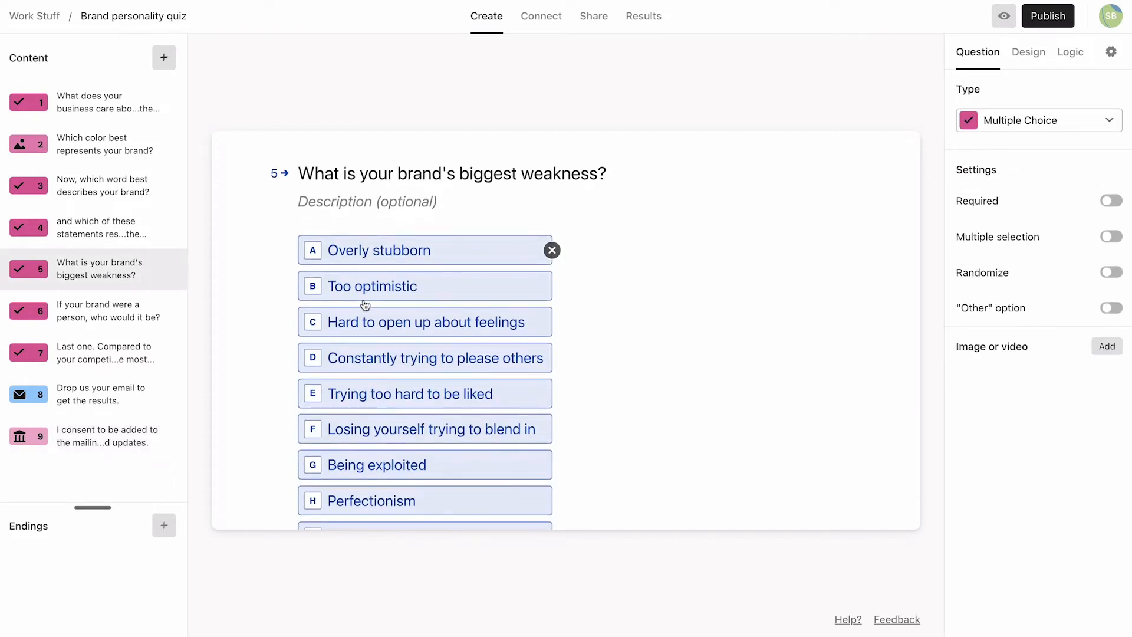
pyautogui.moveTo(341, 174)
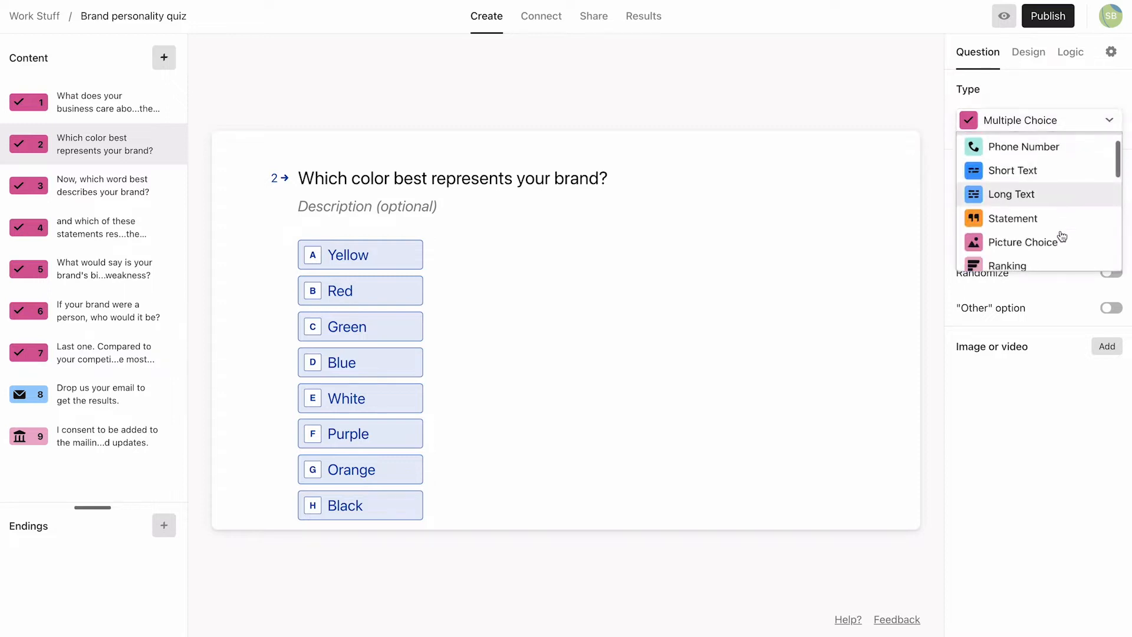
# Make the color question a Picture Choice and give Yellow a yellow textured Unsplash photo
pyautogui.click(1023, 242)
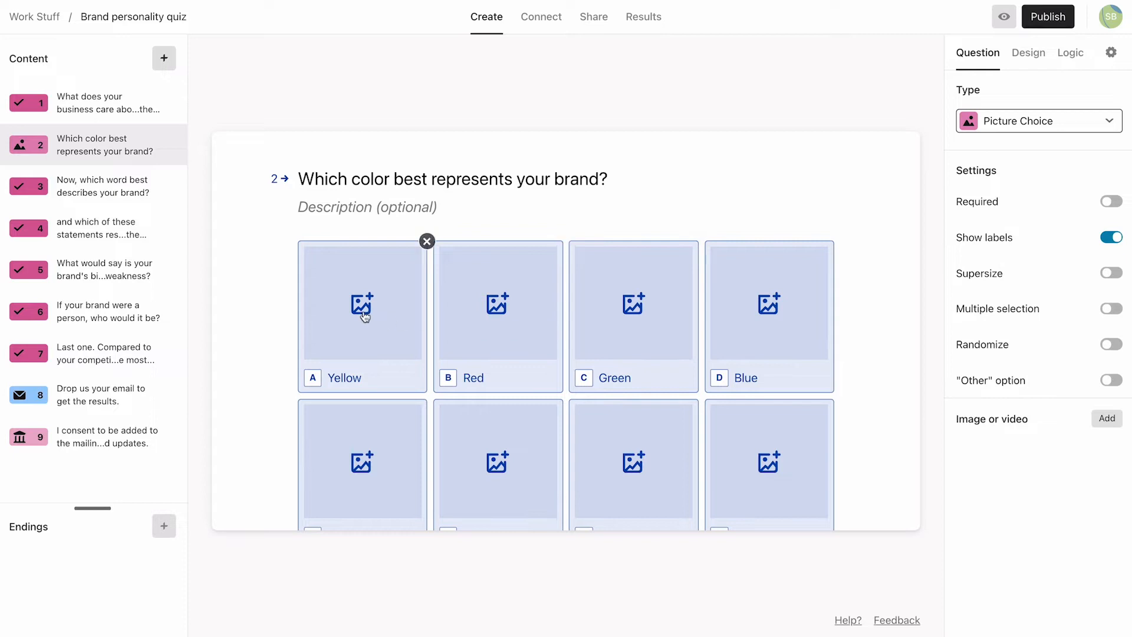
pyautogui.click(362, 305)
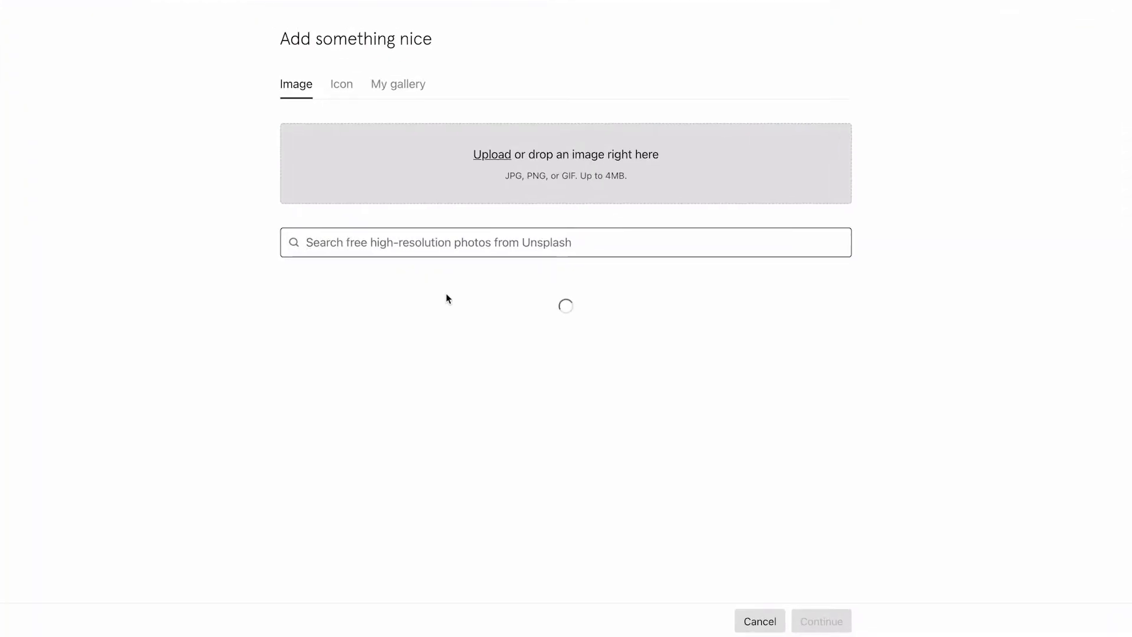
pyautogui.write('yellow')
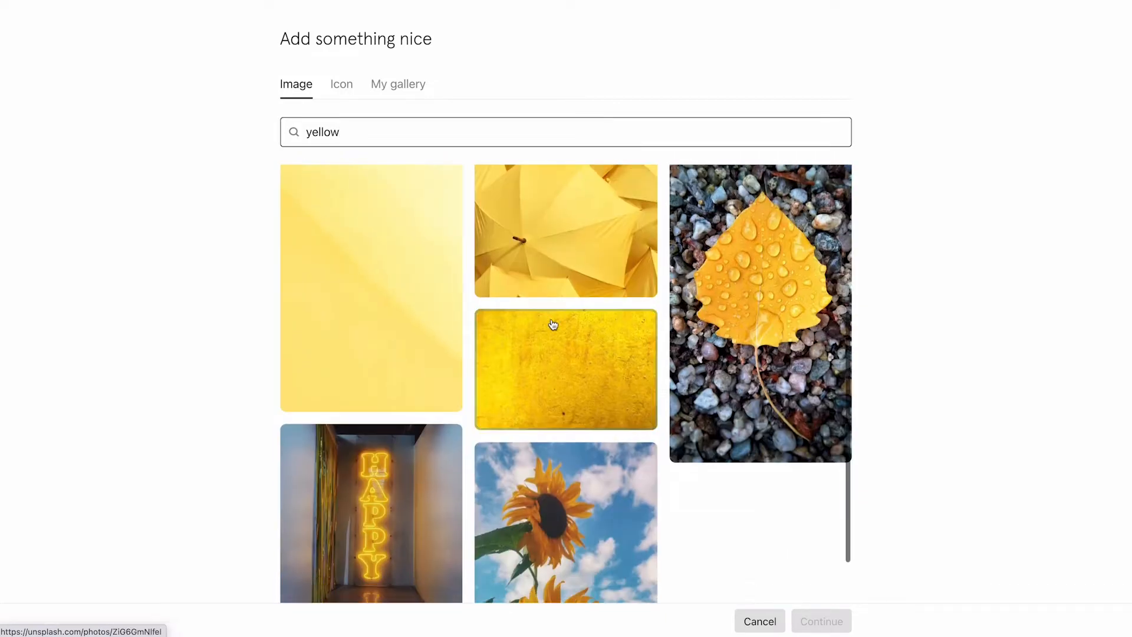
pyautogui.click(552, 371)
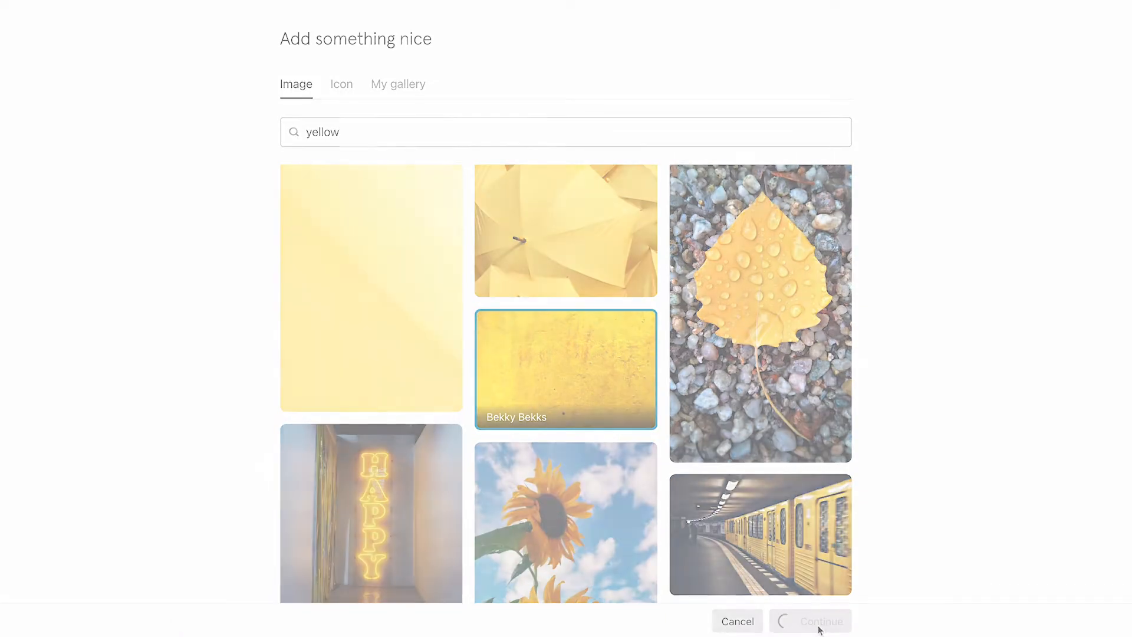
pyautogui.click(819, 621)
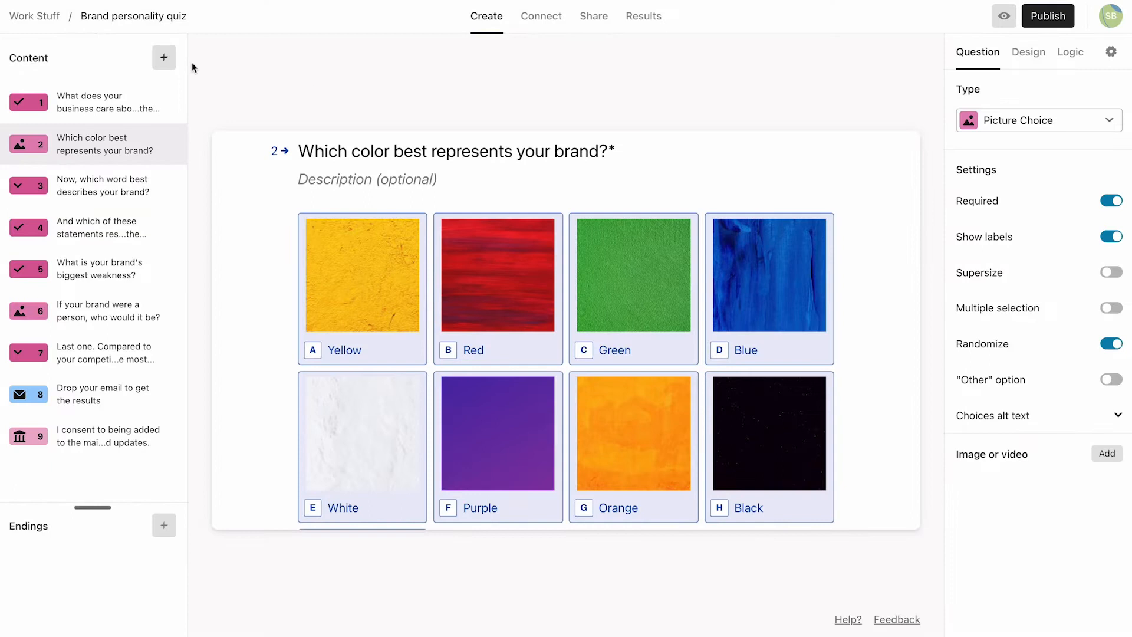
# Add welcome screen 'Which personality type is your brand?' with a 10-question note, Start quiz button, and crowd photo
pyautogui.click(164, 57)
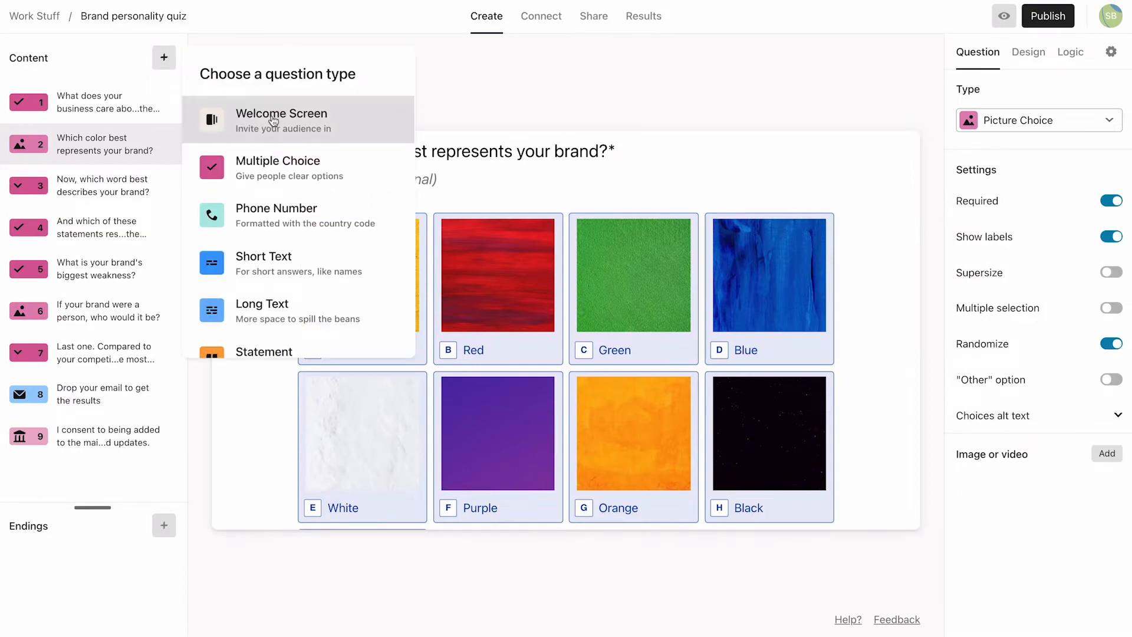
pyautogui.click(282, 118)
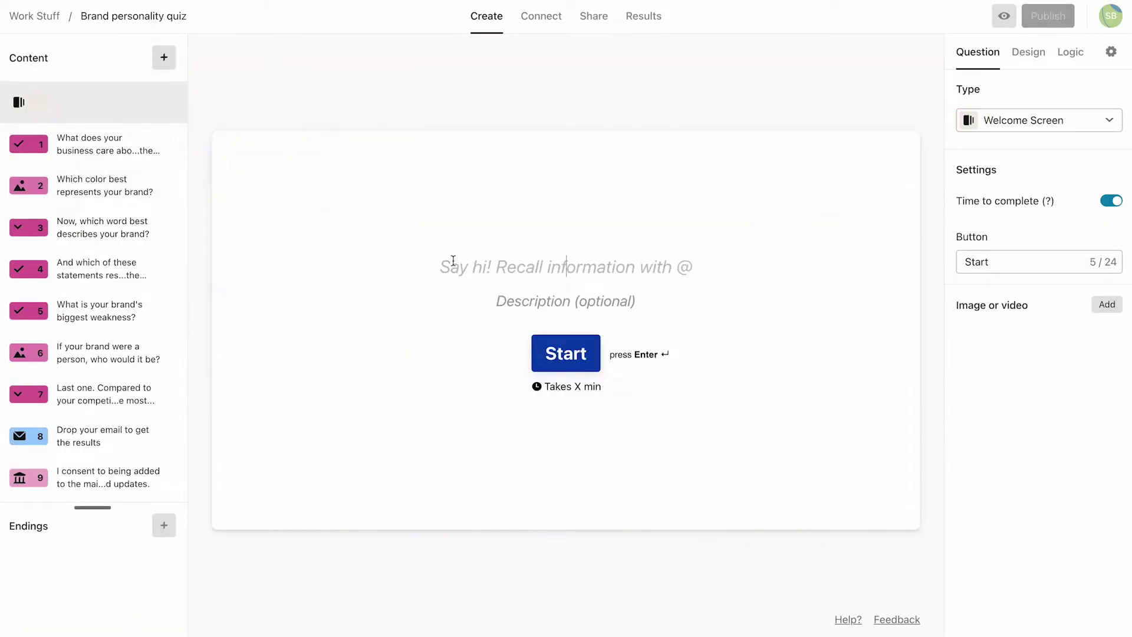
pyautogui.write('Which personality type is your brand?')
pyautogui.click(566, 301)
pyautogui.write('Answer these')
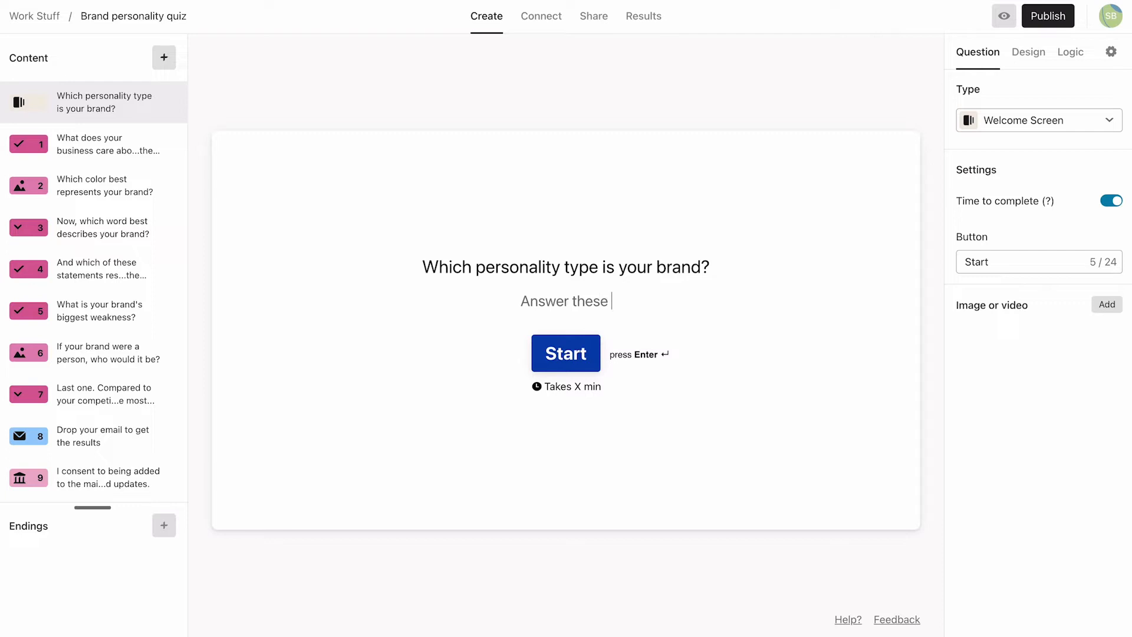
pyautogui.write('10 questions to find out.')
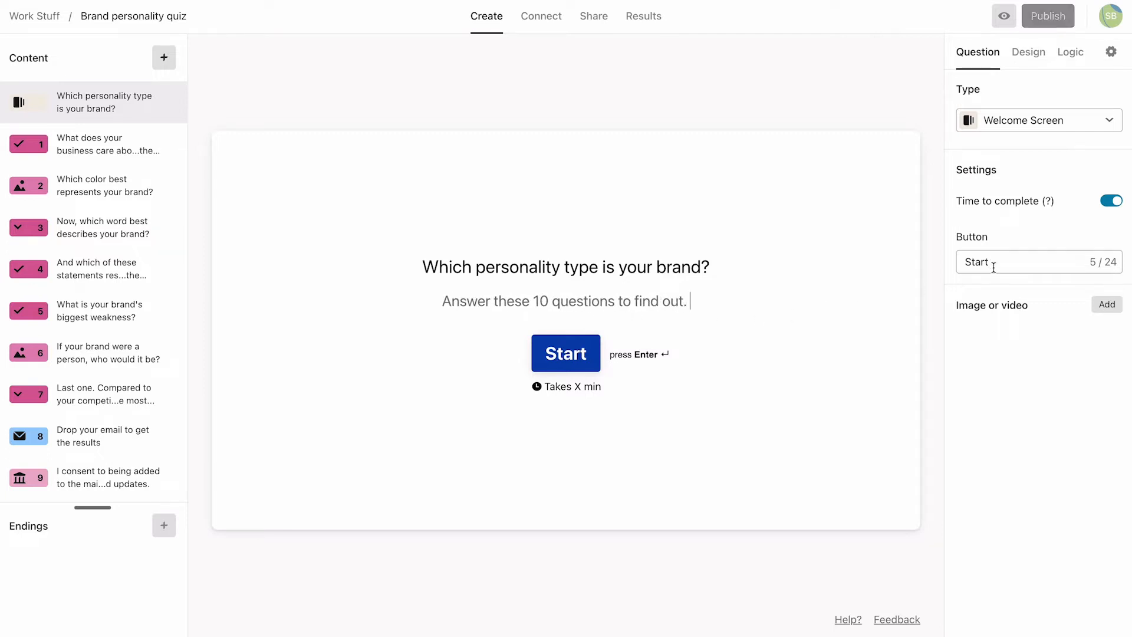
pyautogui.write('quiz')
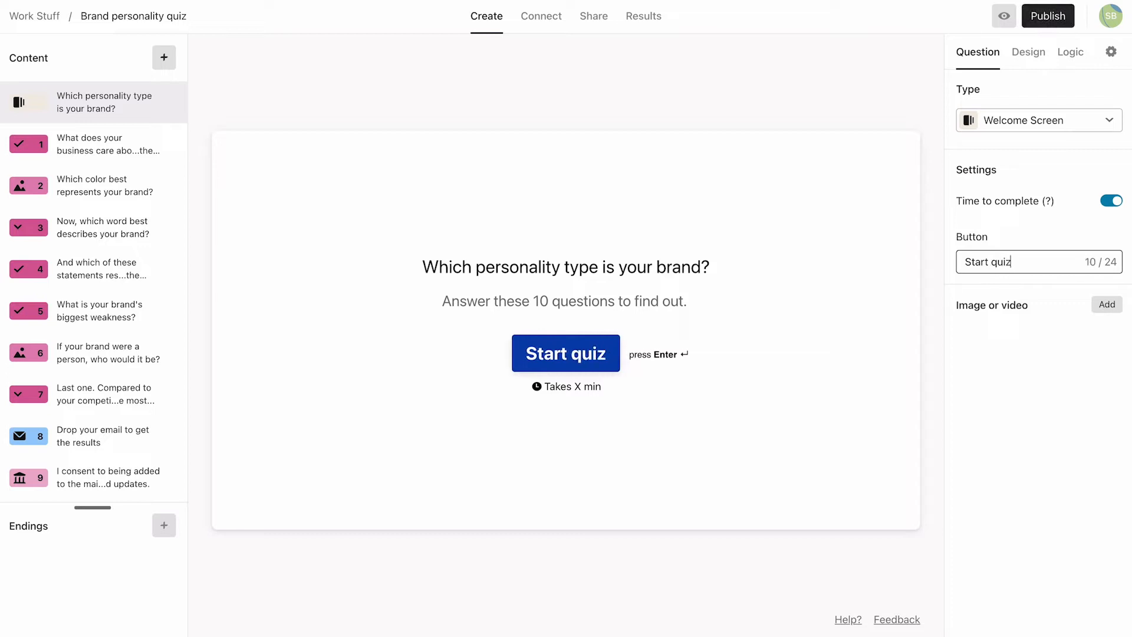
pyautogui.moveTo(1098, 311)
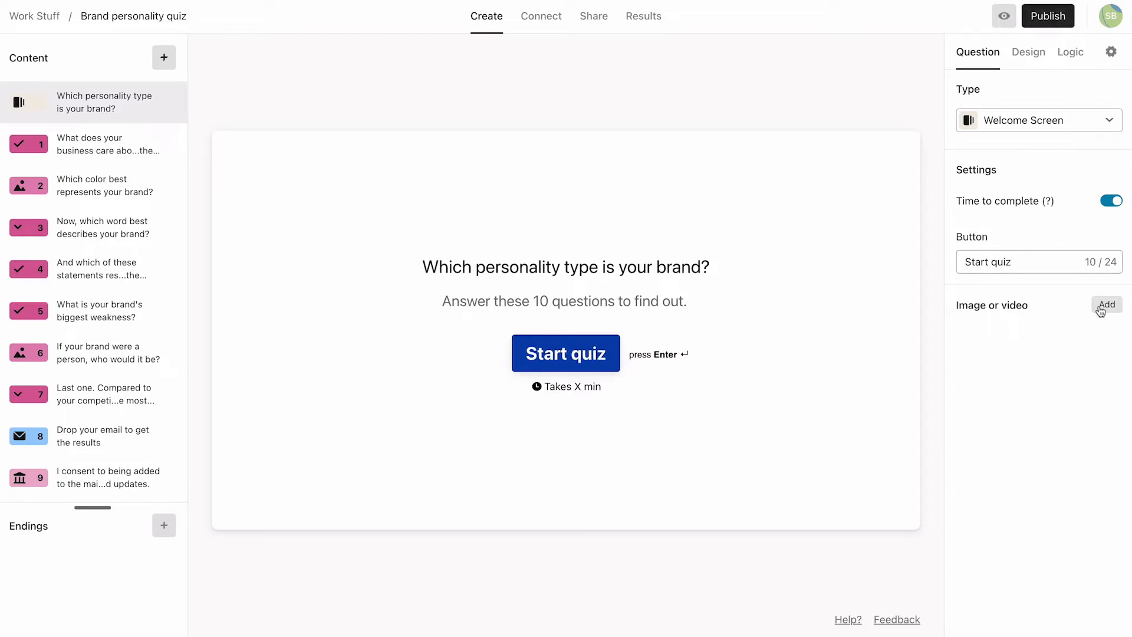
pyautogui.click(1106, 305)
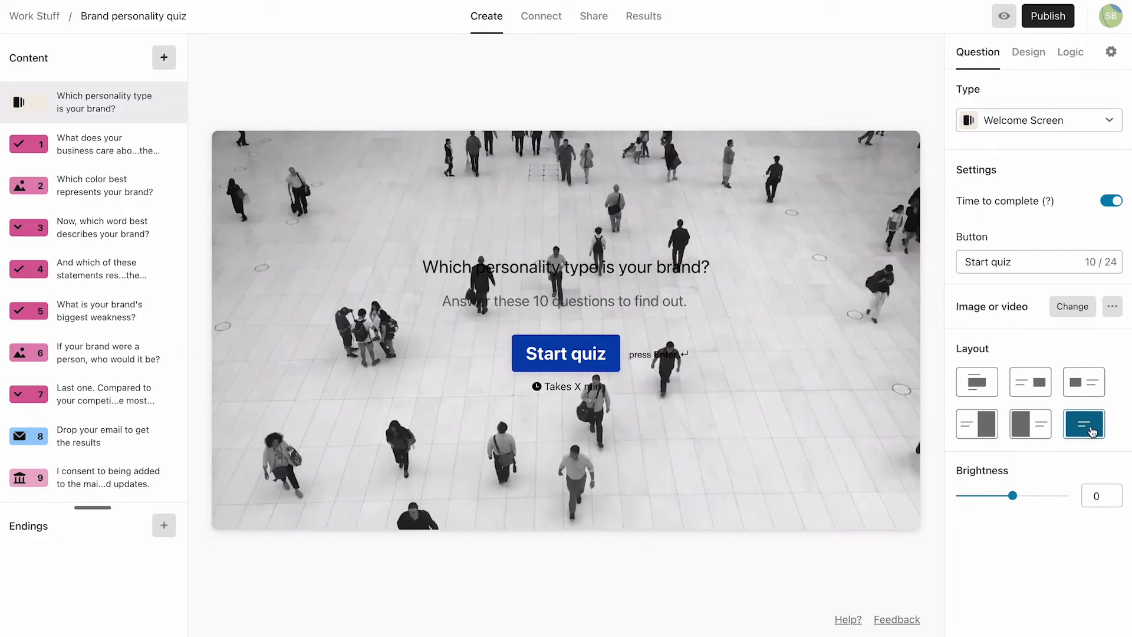
pyautogui.moveTo(164, 58)
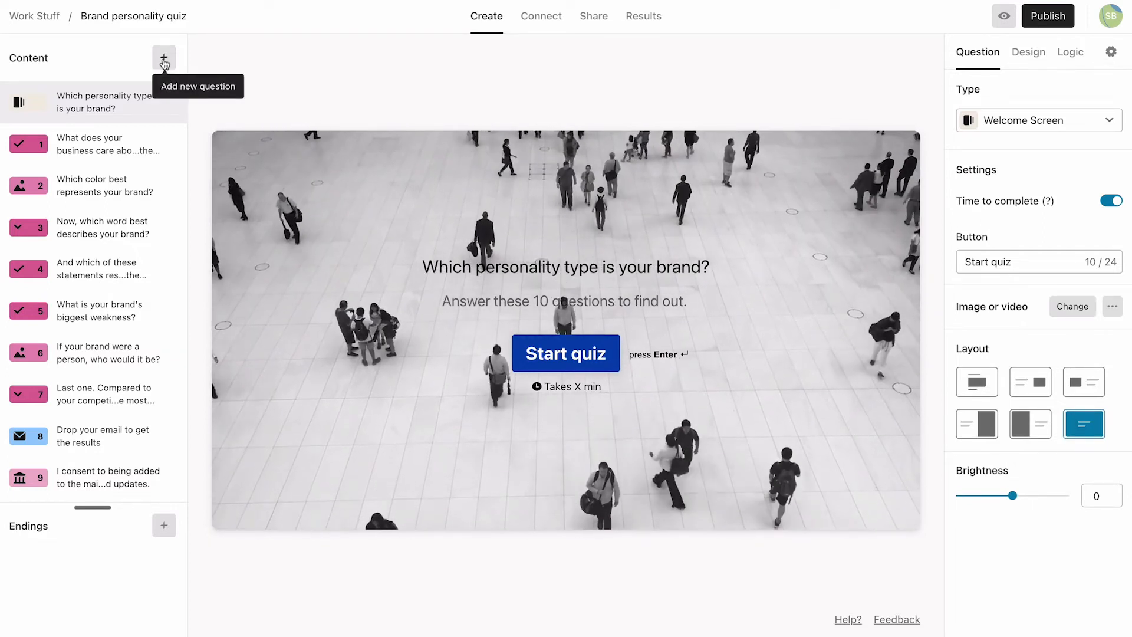
pyautogui.click(164, 57)
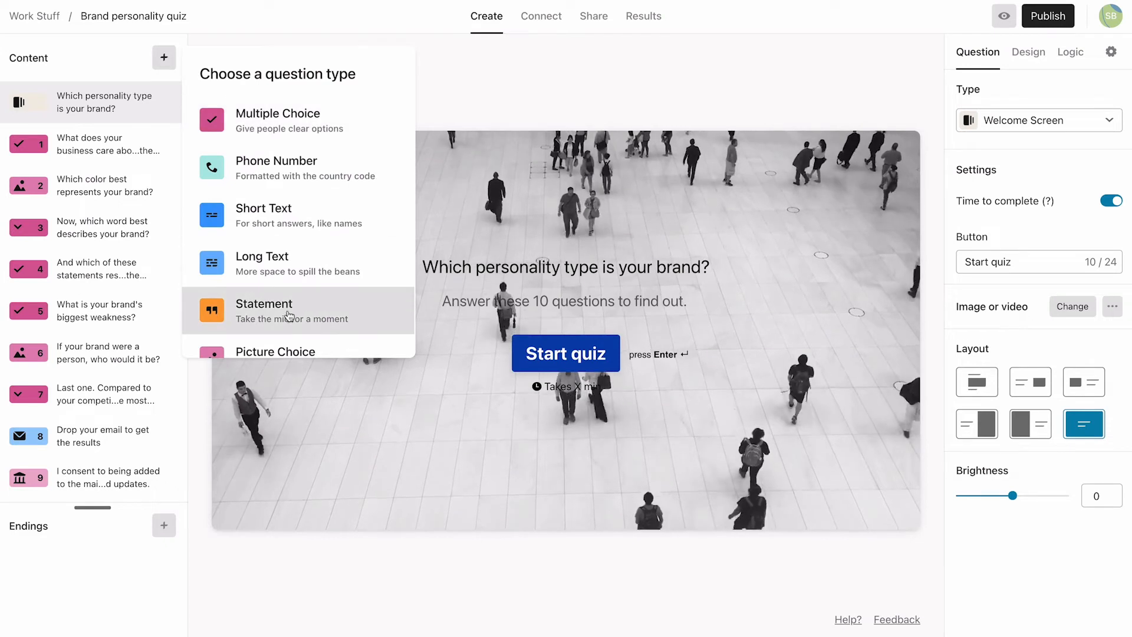
pyautogui.click(286, 311)
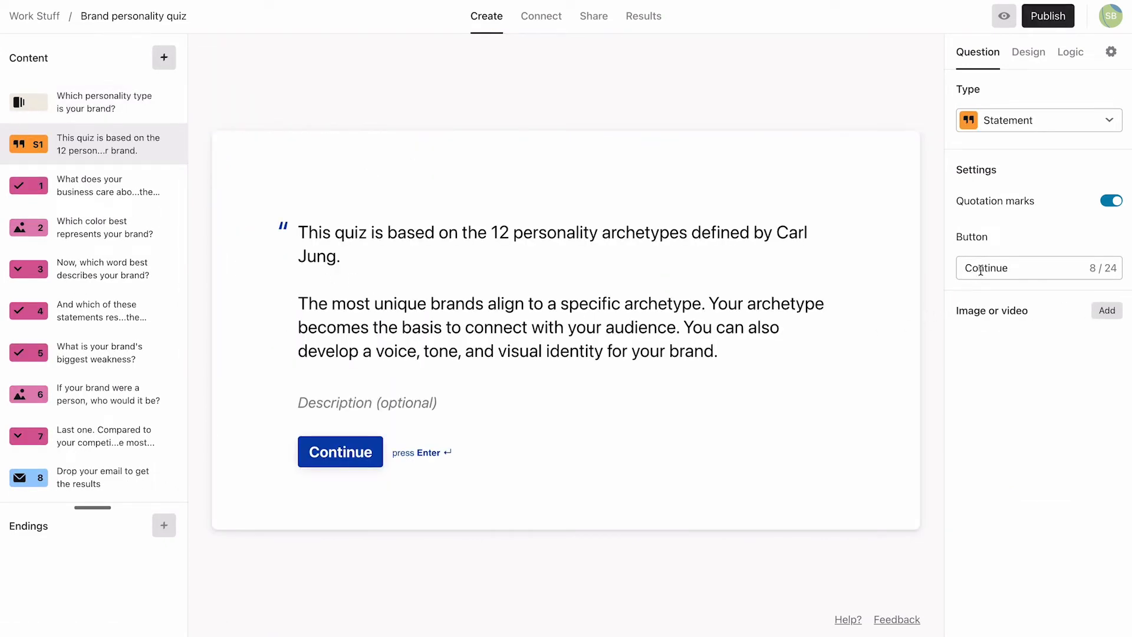
pyautogui.write("Let's find out")
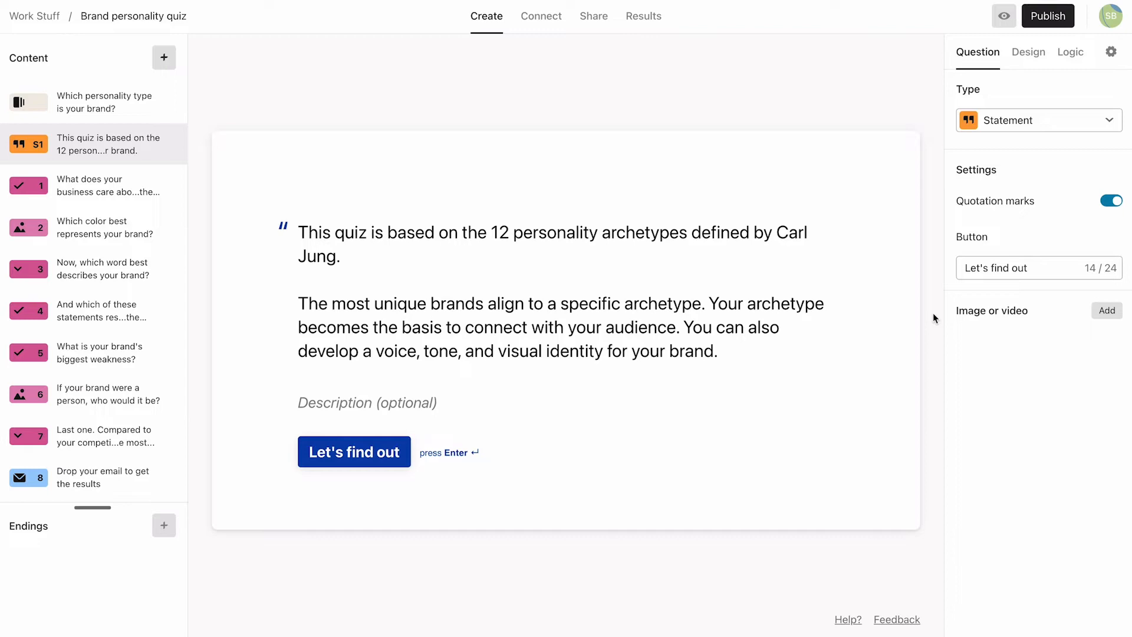
pyautogui.moveTo(930, 355)
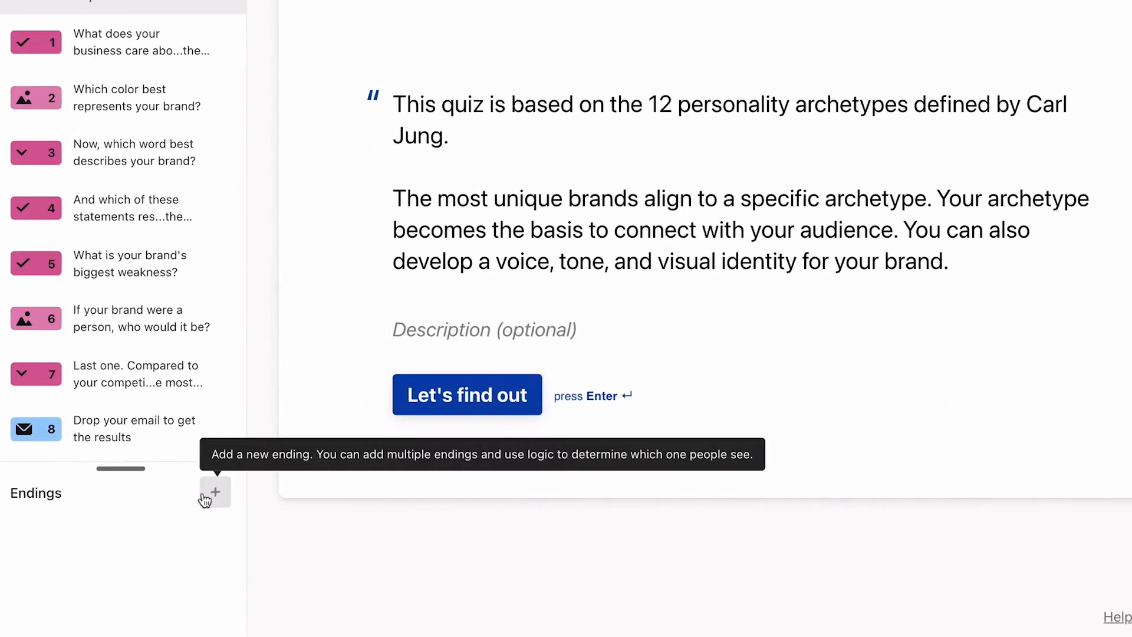
# Add a new ending titled 'The Outlaw'
pyautogui.click(215, 492)
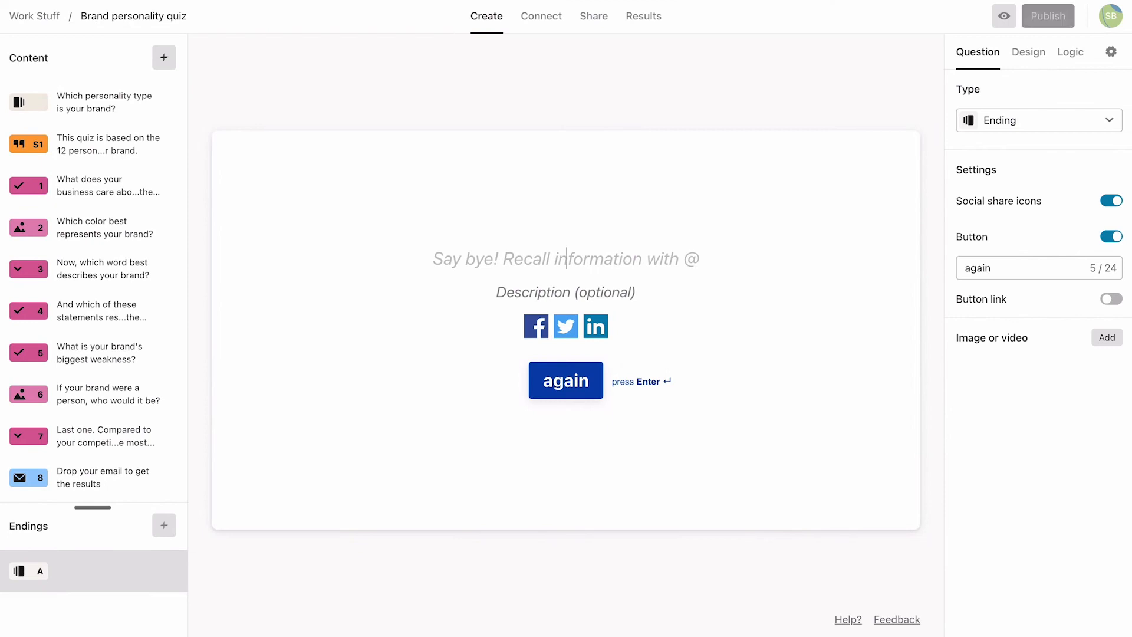
pyautogui.write('The Outlaw')
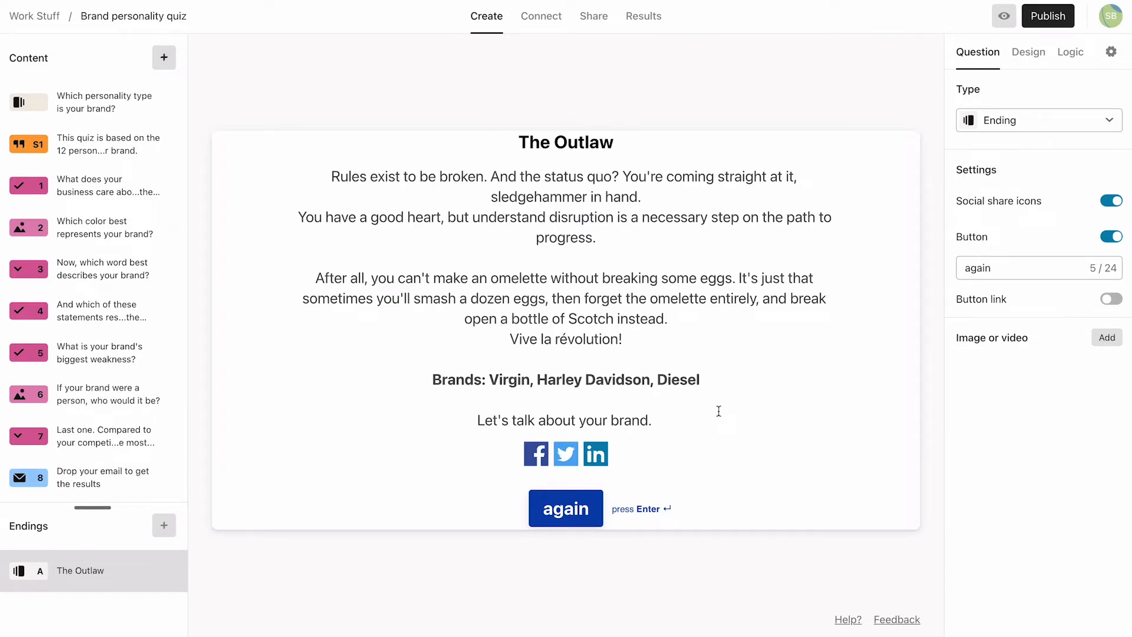
pyautogui.moveTo(1106, 338)
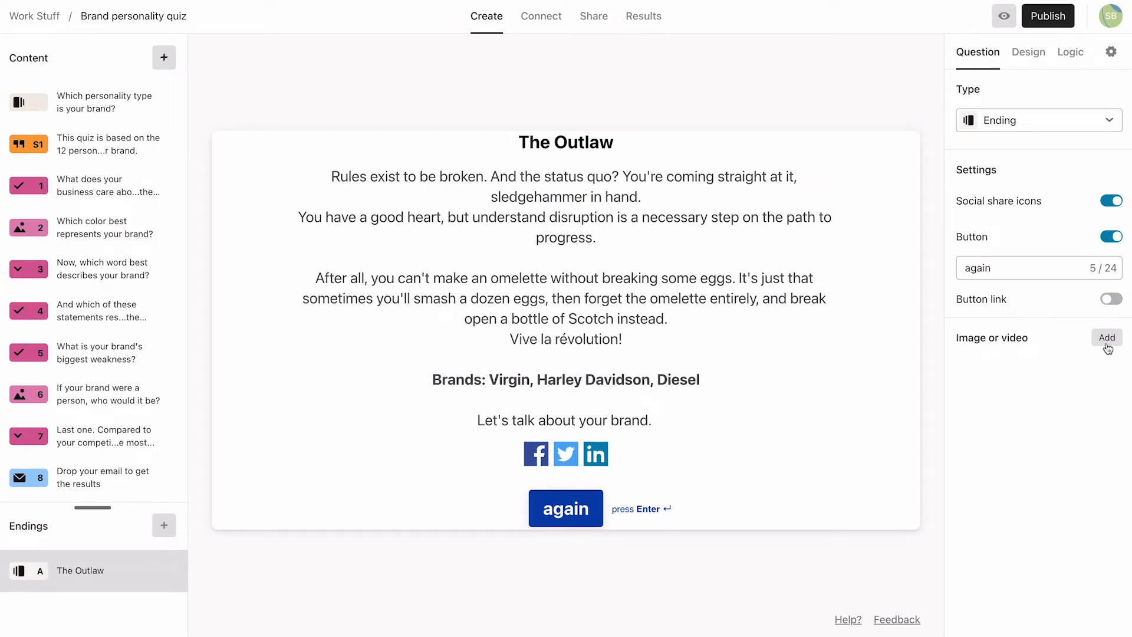
# Give The Outlaw a photo and a 'Find a time to chat' button linking to meetings.hubspot.com/suzie-q
pyautogui.click(1106, 337)
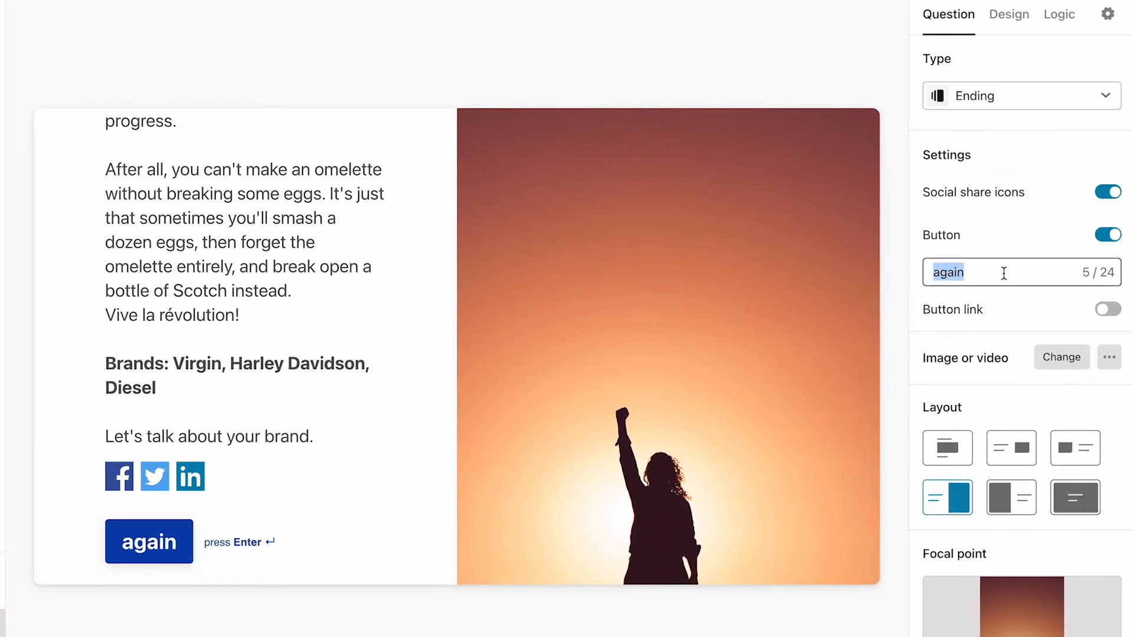
pyautogui.write('Find a time to chat')
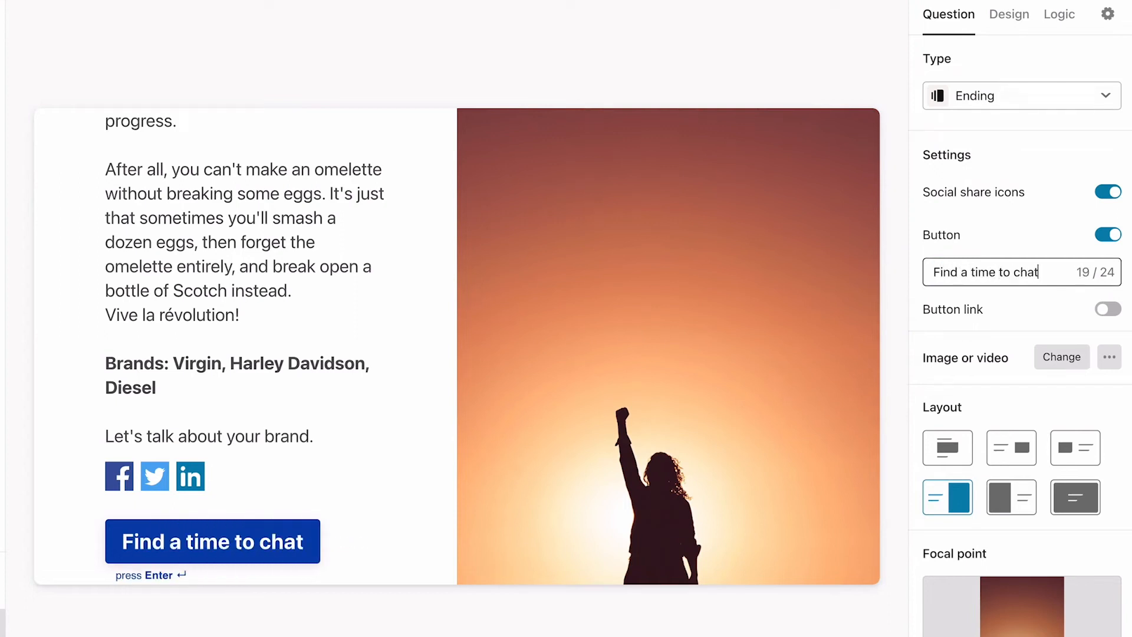
pyautogui.click(1108, 309)
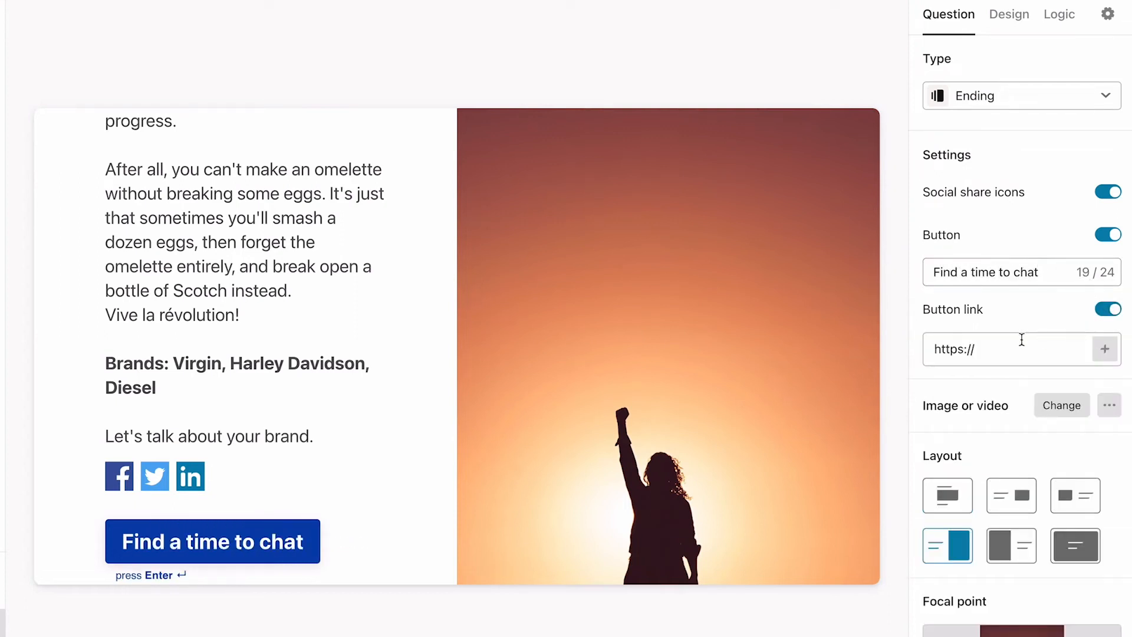
pyautogui.write('https://meetings.hubspot.com/suzie-q')
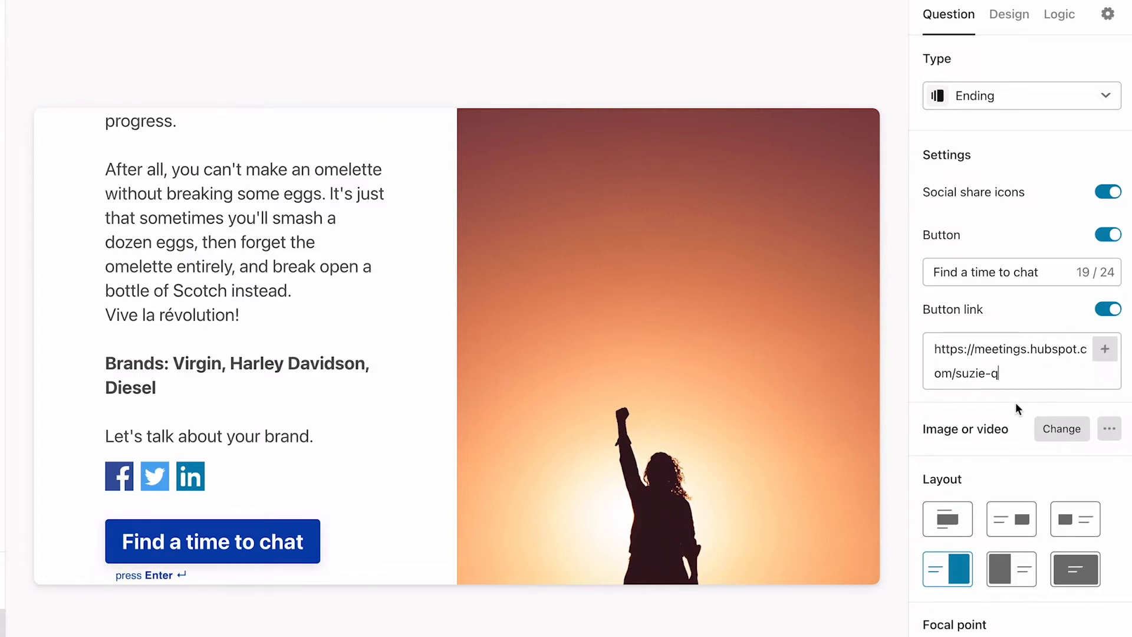
pyautogui.moveTo(1030, 373)
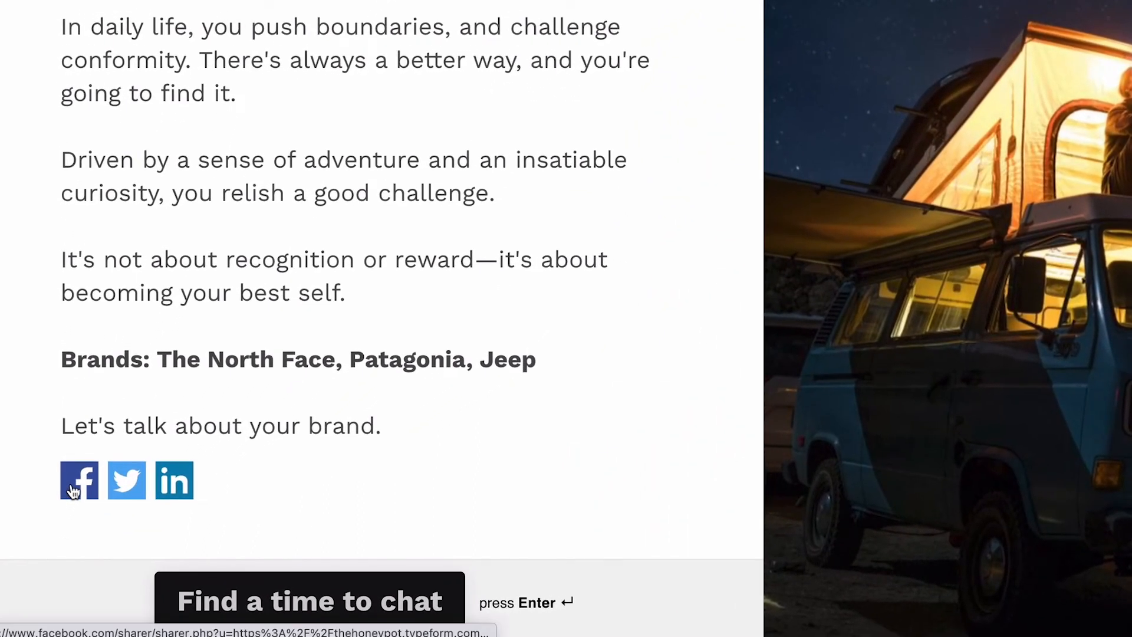
# Add another archetype ending and review The Hero and The Lover endings
pyautogui.click(79, 480)
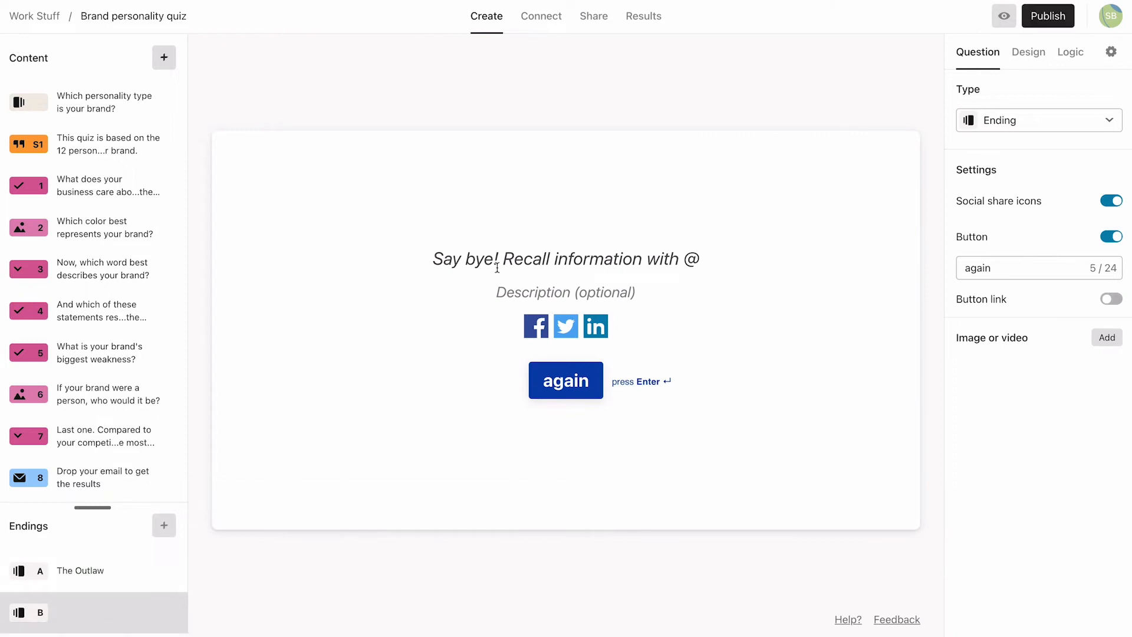
pyautogui.click(83, 613)
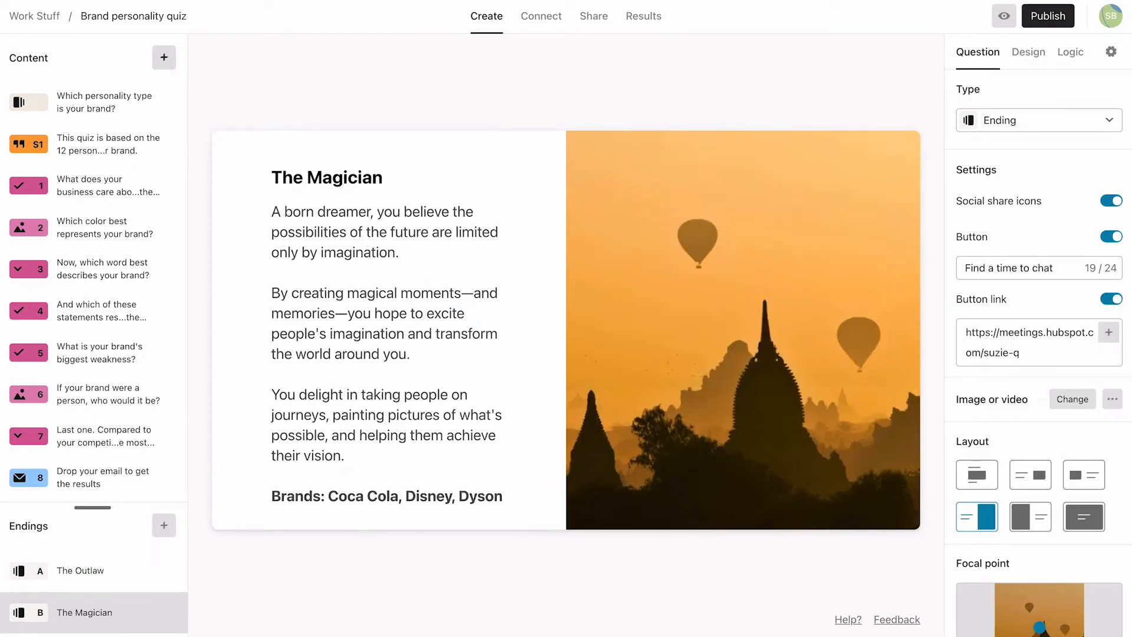
pyautogui.click(79, 559)
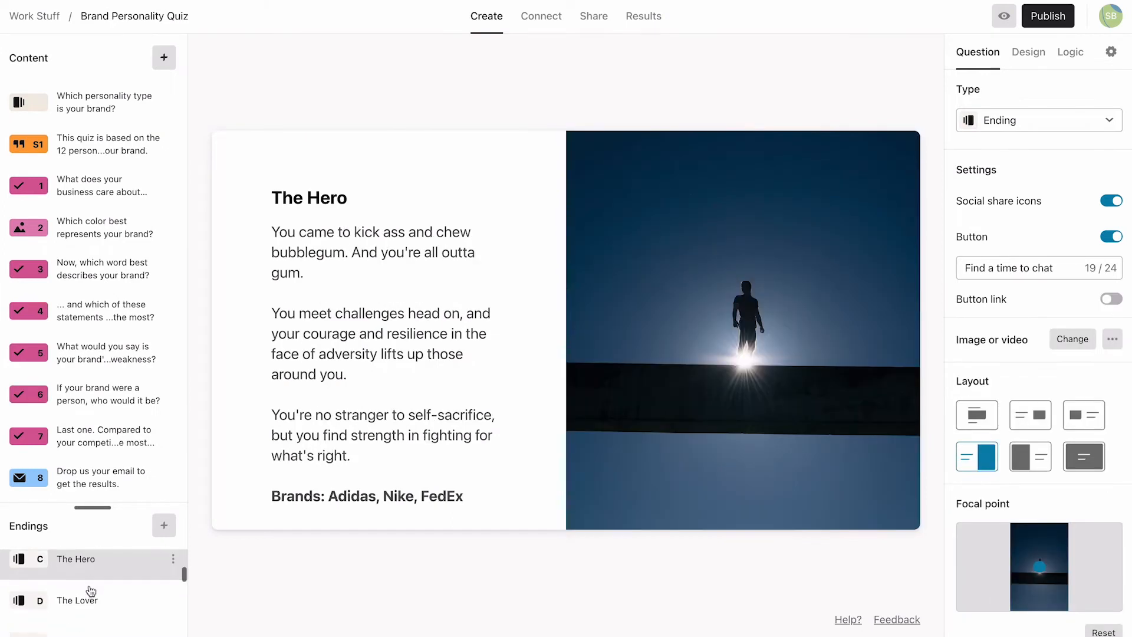
pyautogui.click(74, 600)
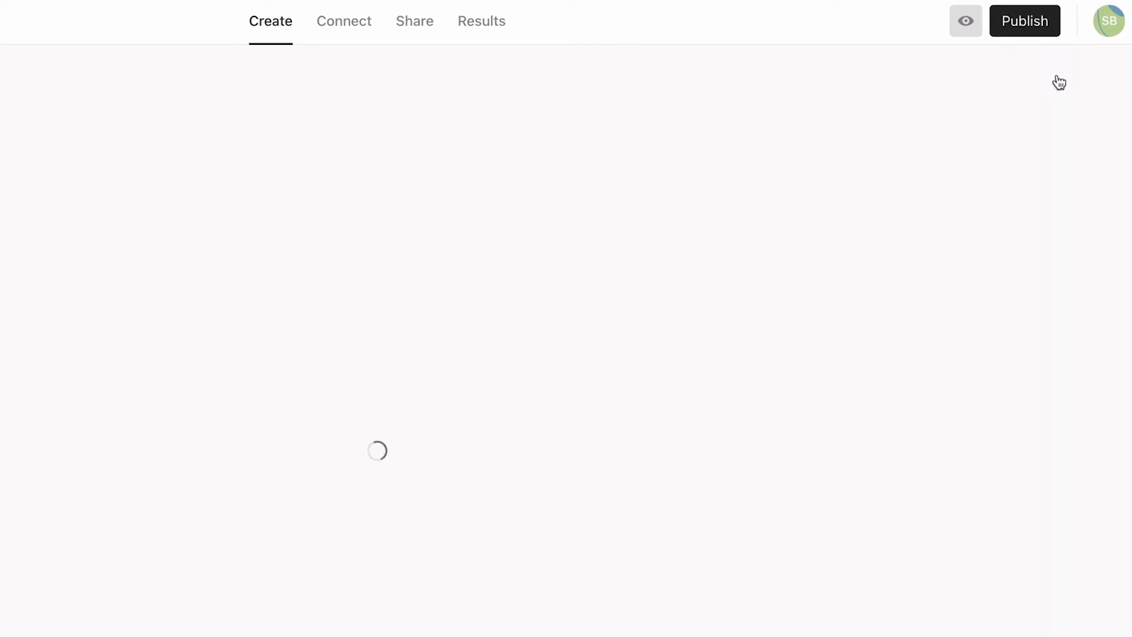
# Open the Logic panel and choose Outcome quiz under Endings
pyautogui.click(1055, 69)
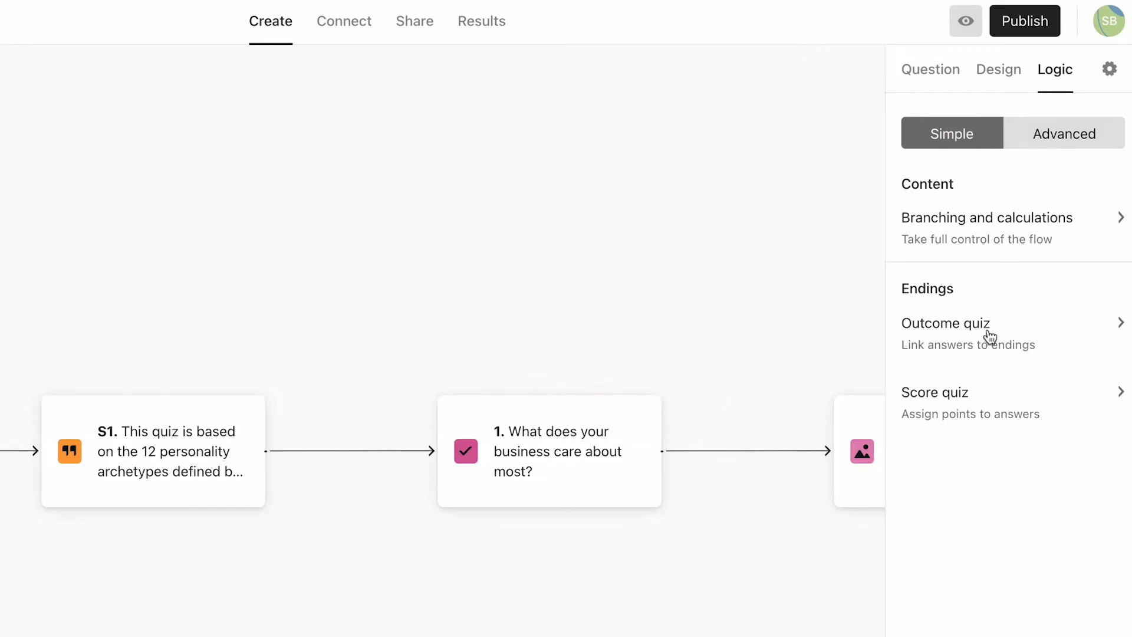
pyautogui.click(946, 324)
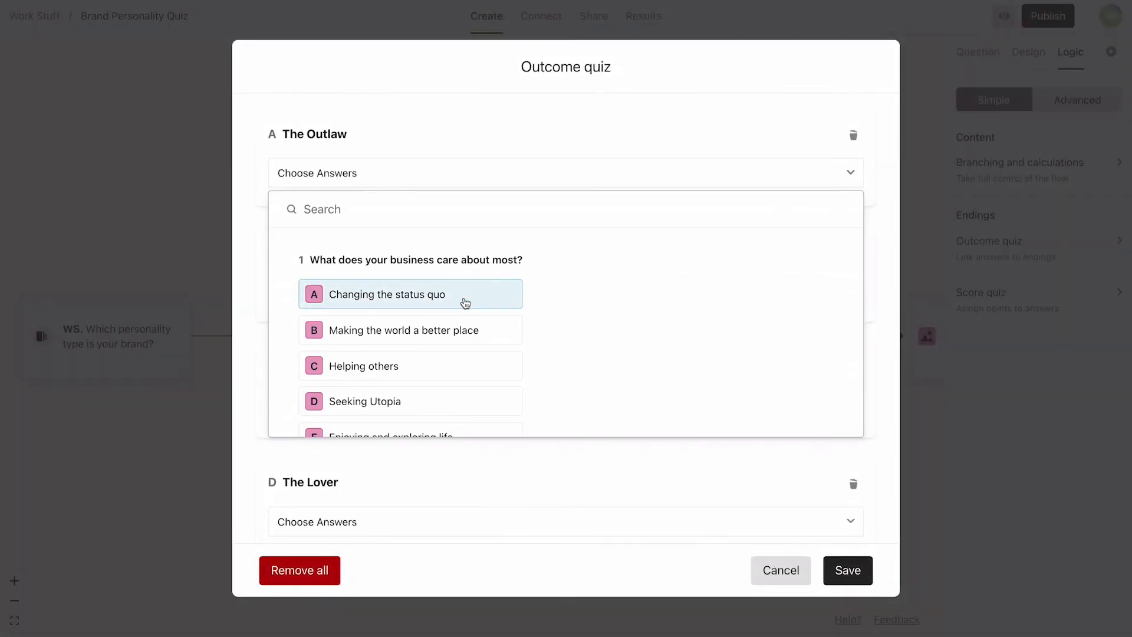
# Link answers like 'Changing the status quo' and Purple to endings, then save the mapping
pyautogui.click(410, 294)
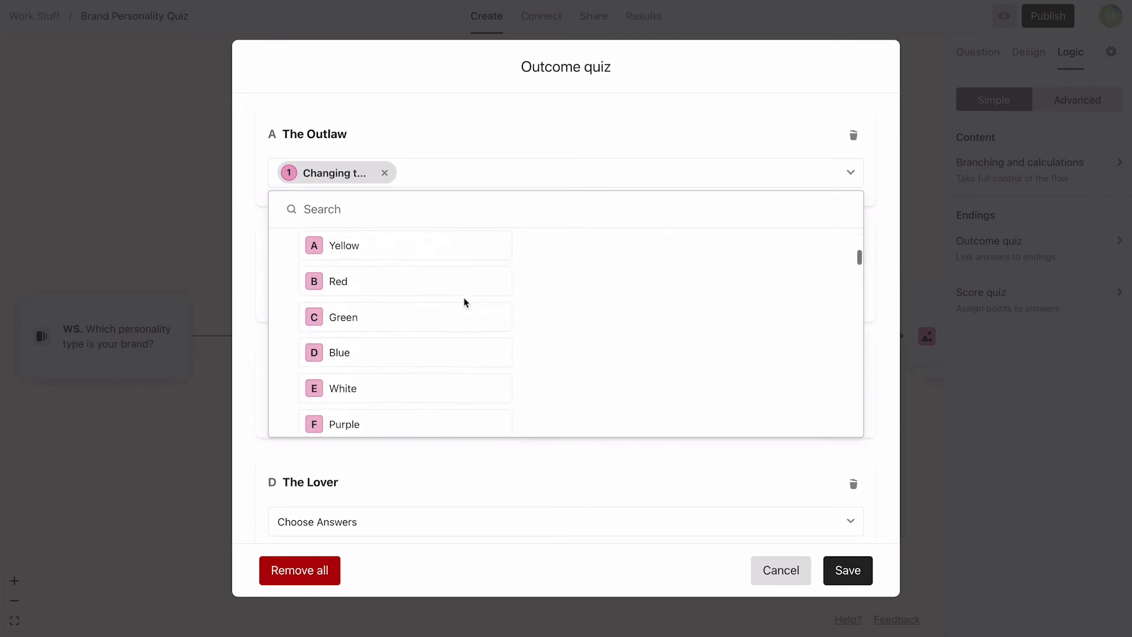
pyautogui.click(404, 336)
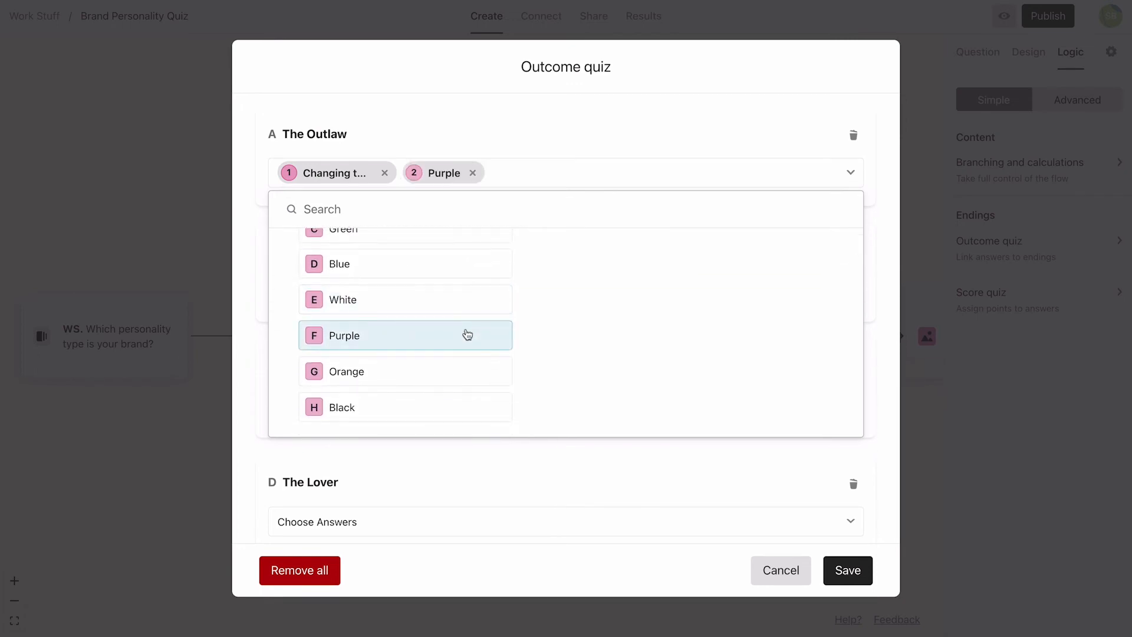
pyautogui.click(406, 335)
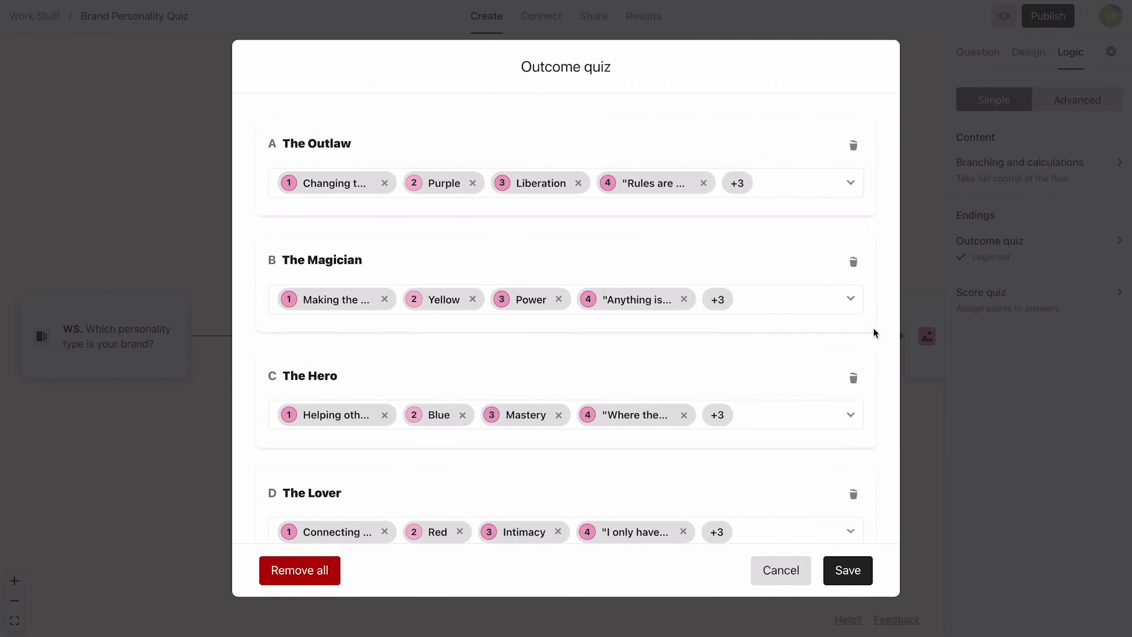
pyautogui.scroll(-3)
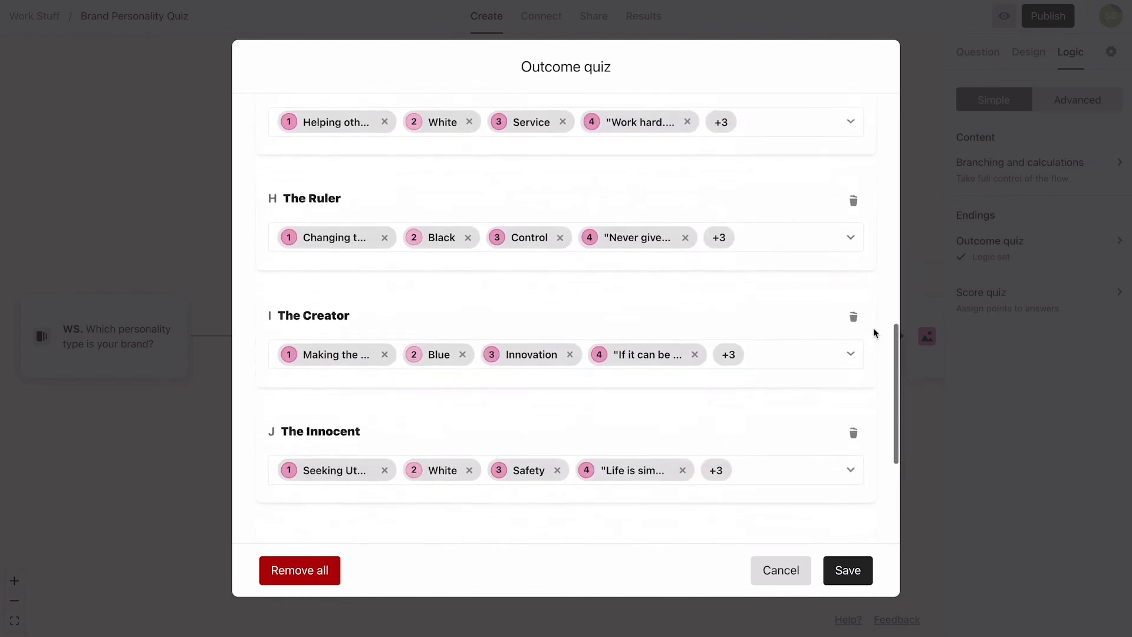
pyautogui.scroll(-3)
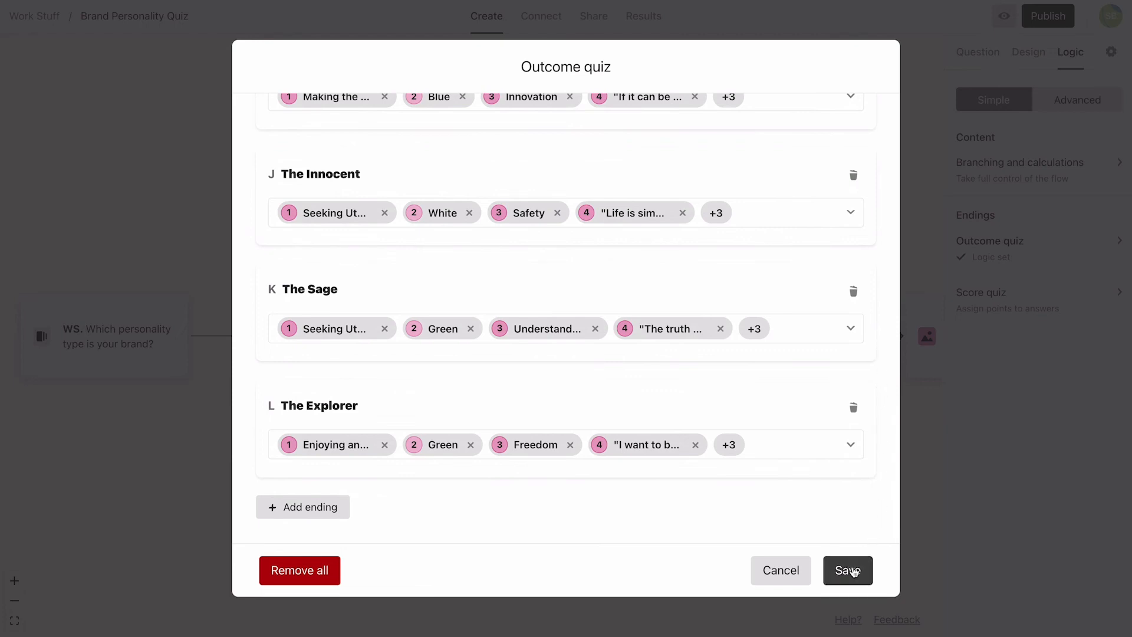
pyautogui.click(848, 571)
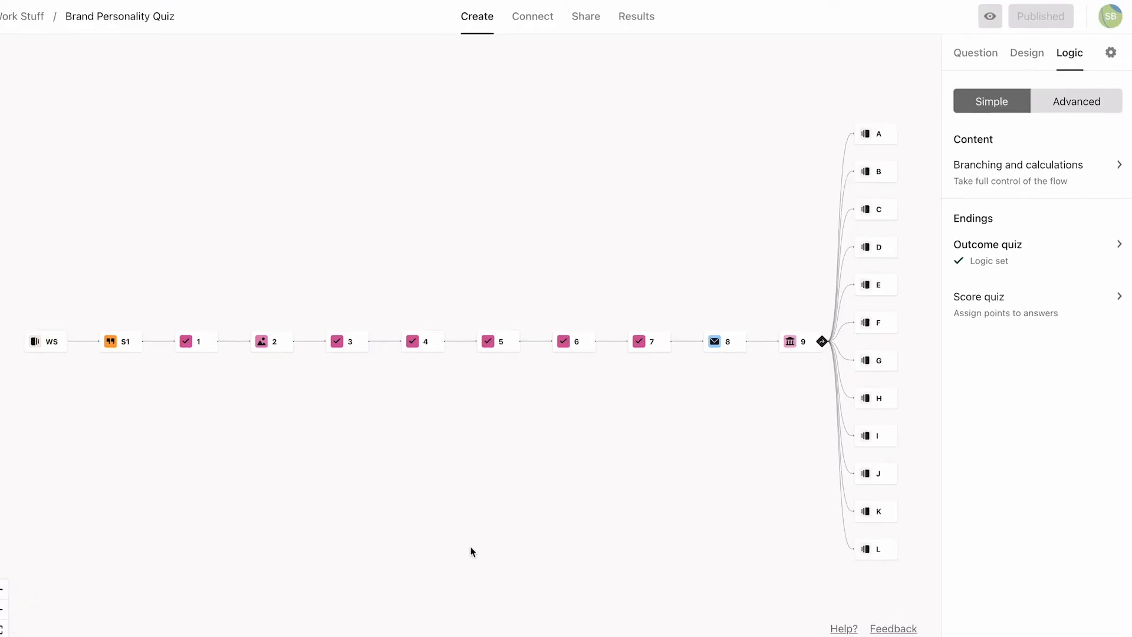
pyautogui.moveTo(943, 23)
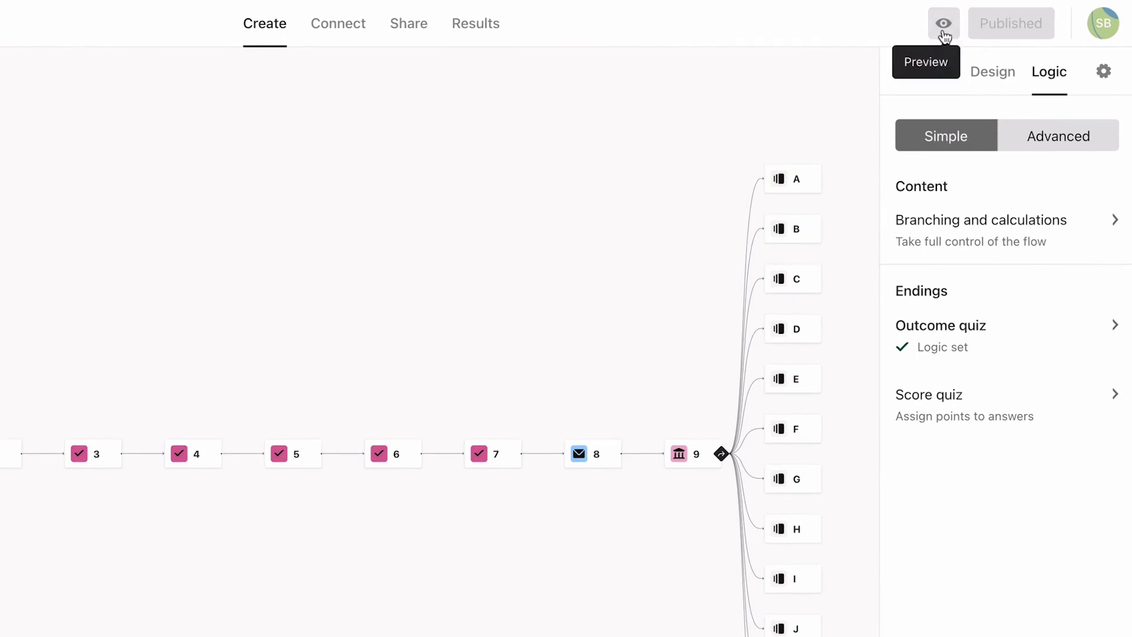
pyautogui.click(942, 22)
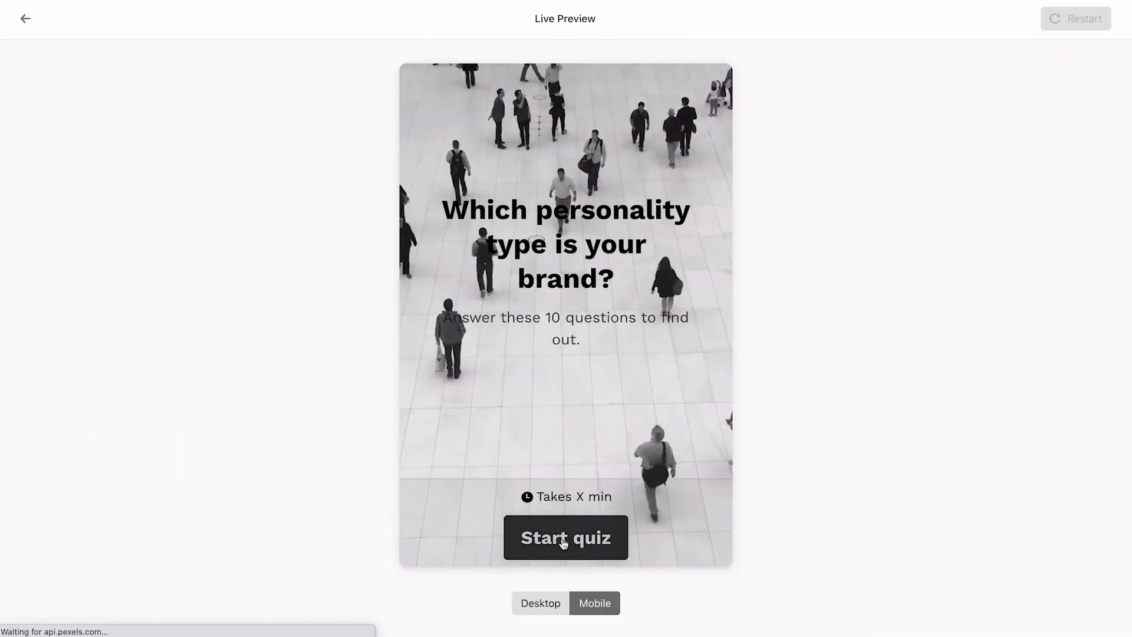
pyautogui.click(565, 537)
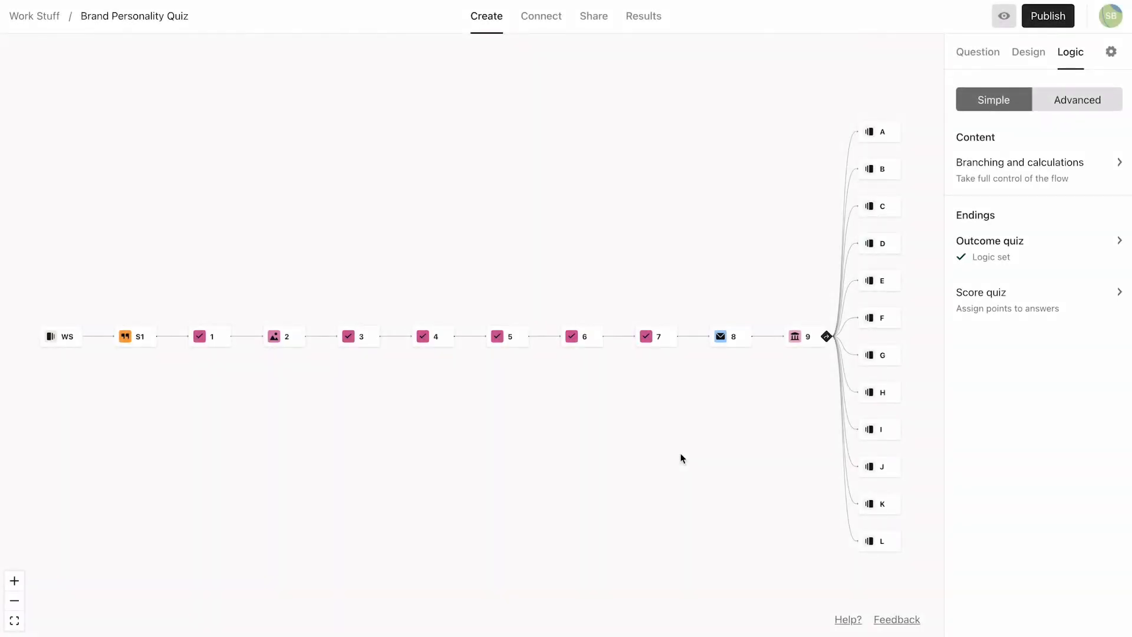
pyautogui.moveTo(1030, 52)
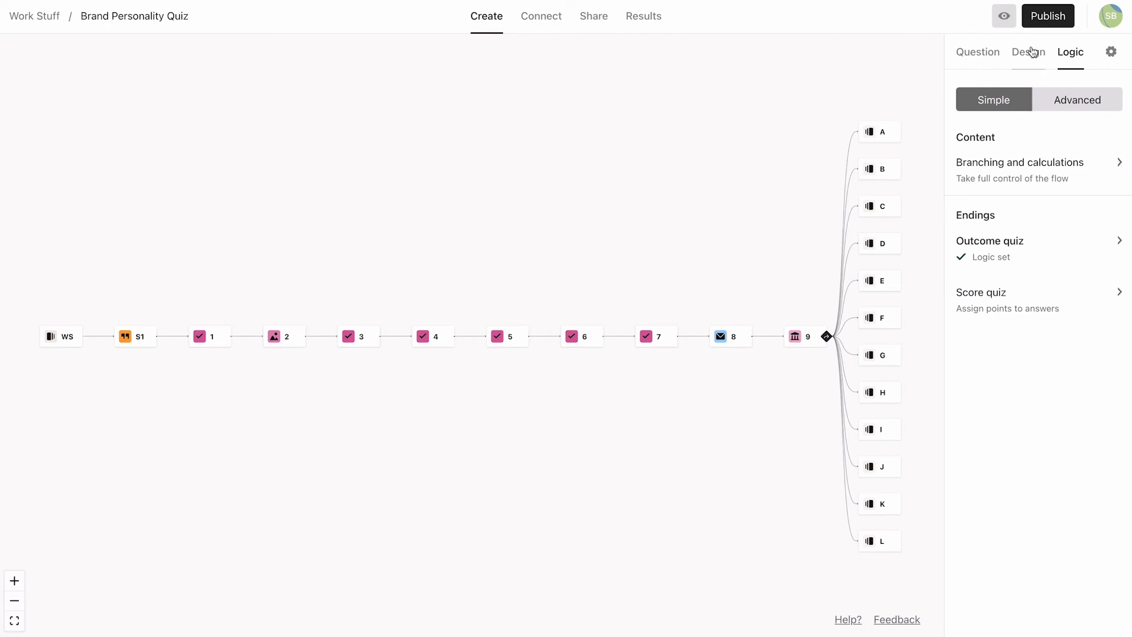
# From Design, store the Work Sans look as a new theme, then publish the quiz
pyautogui.click(1029, 52)
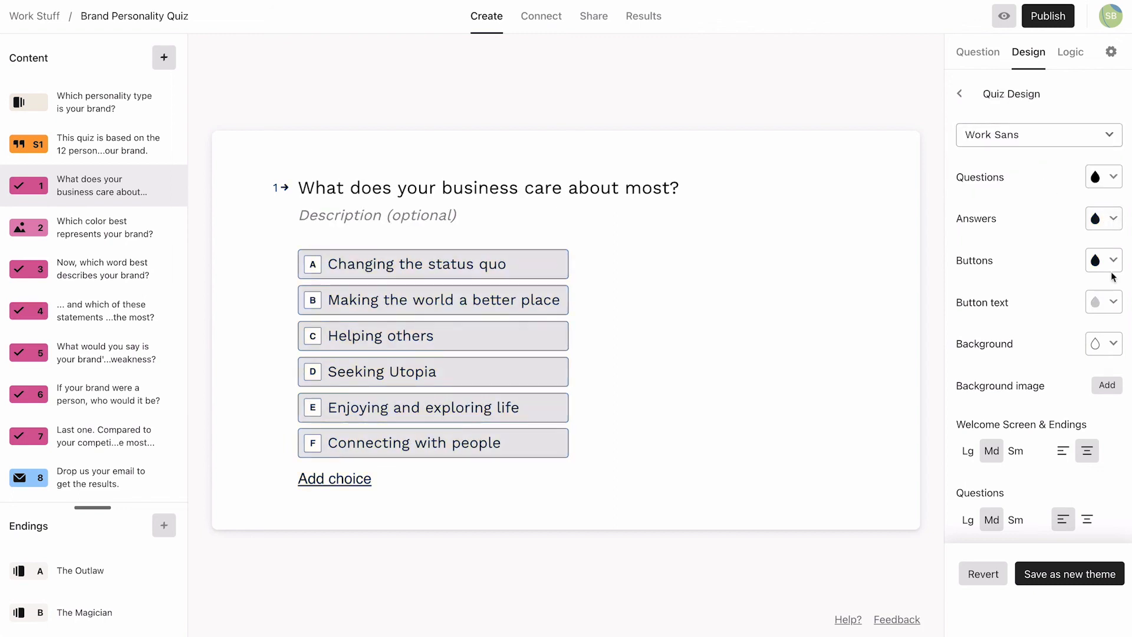
pyautogui.click(1070, 573)
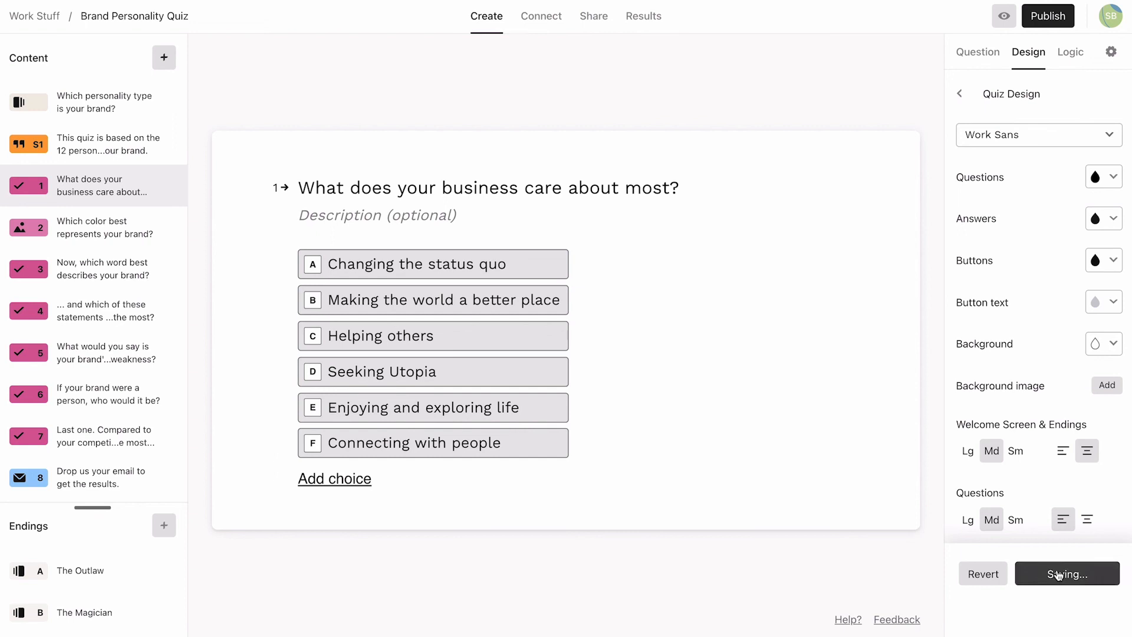
pyautogui.click(1067, 574)
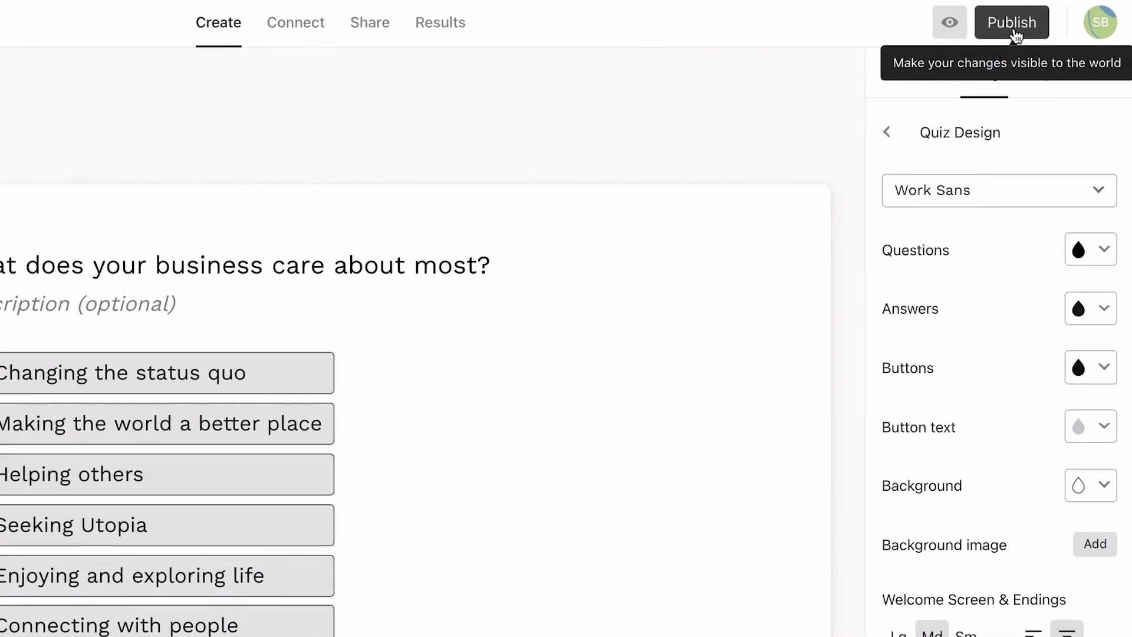
pyautogui.click(1011, 21)
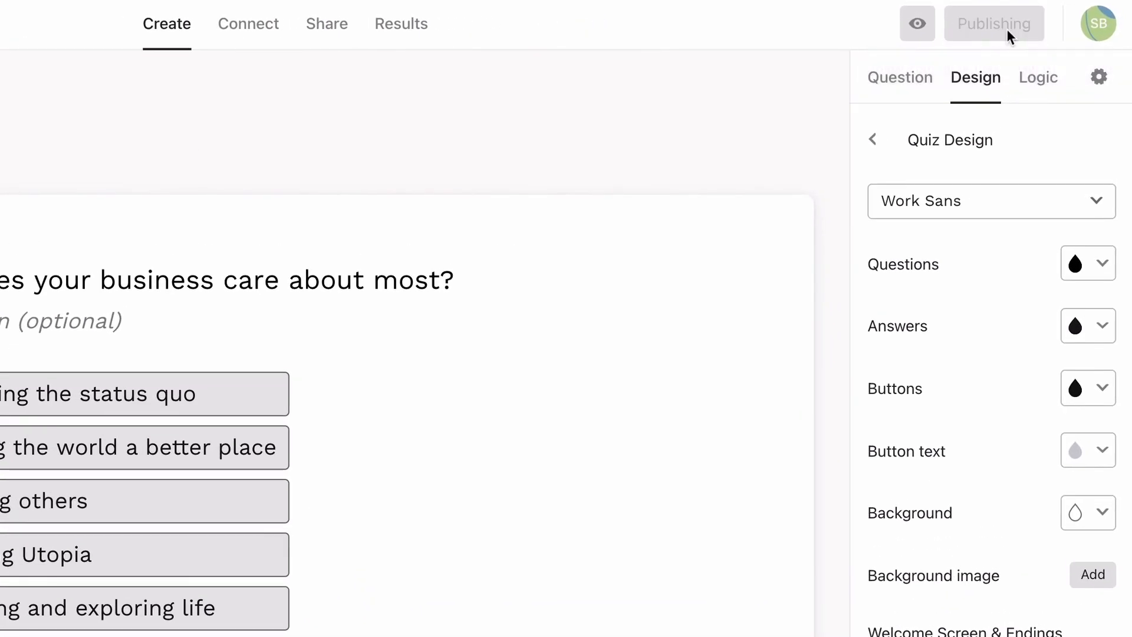
pyautogui.click(994, 24)
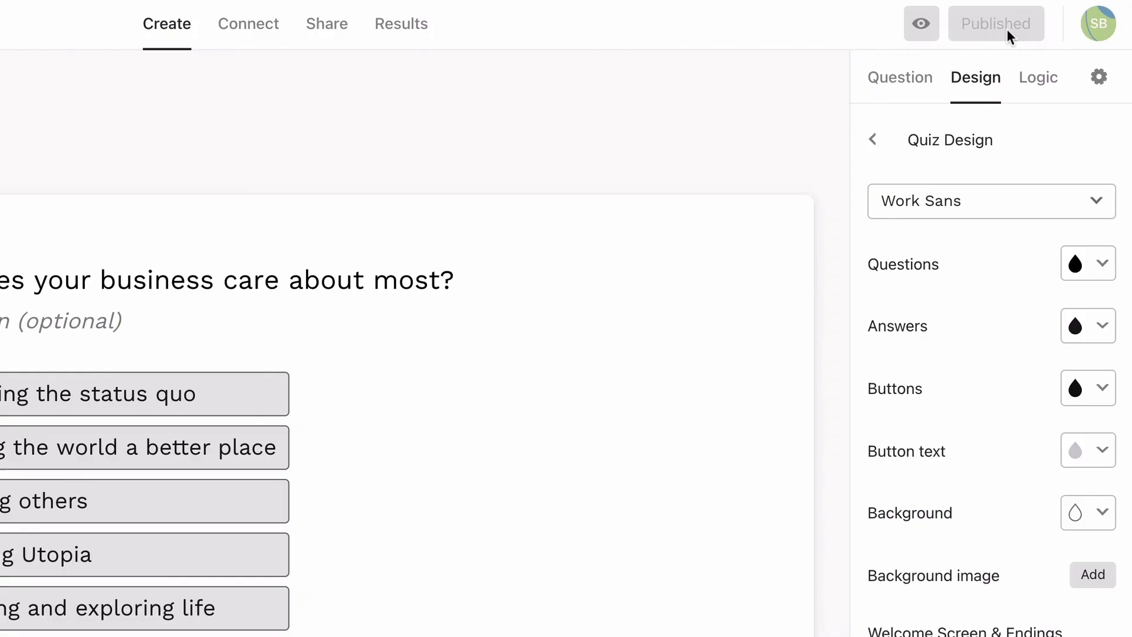